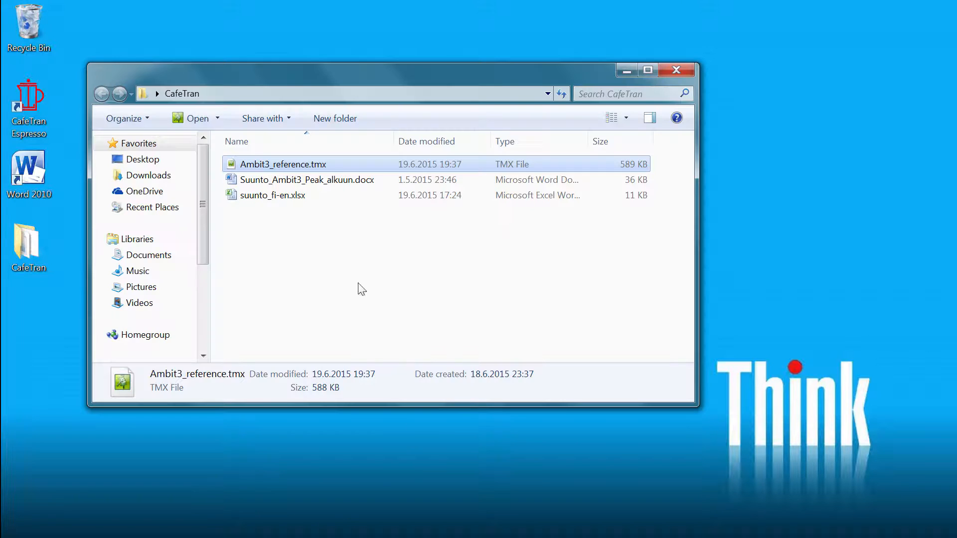
- Select and preview Suunto_Ambit3_Peak_alkuun.docx in Word, then launch CafeTran Espresso
left_click(307, 180)
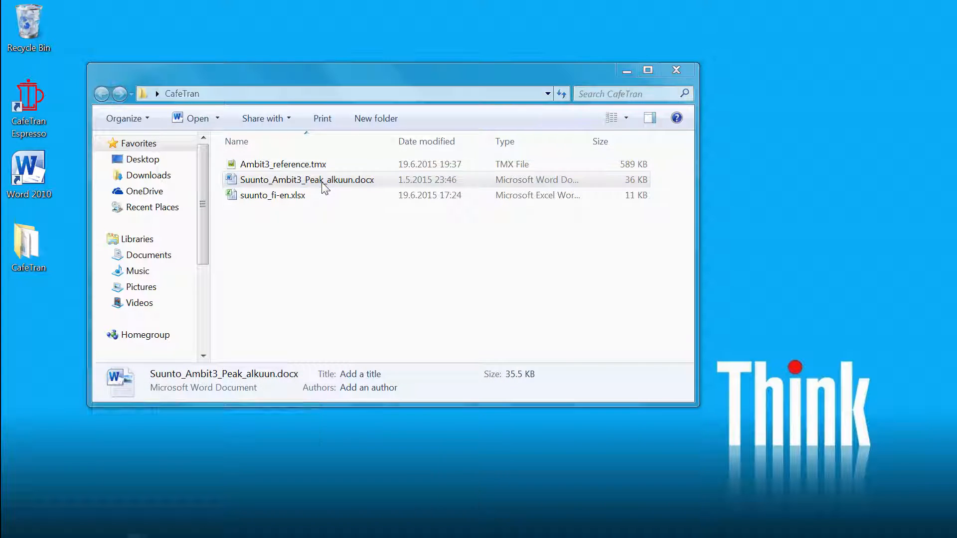
double_click(307, 180)
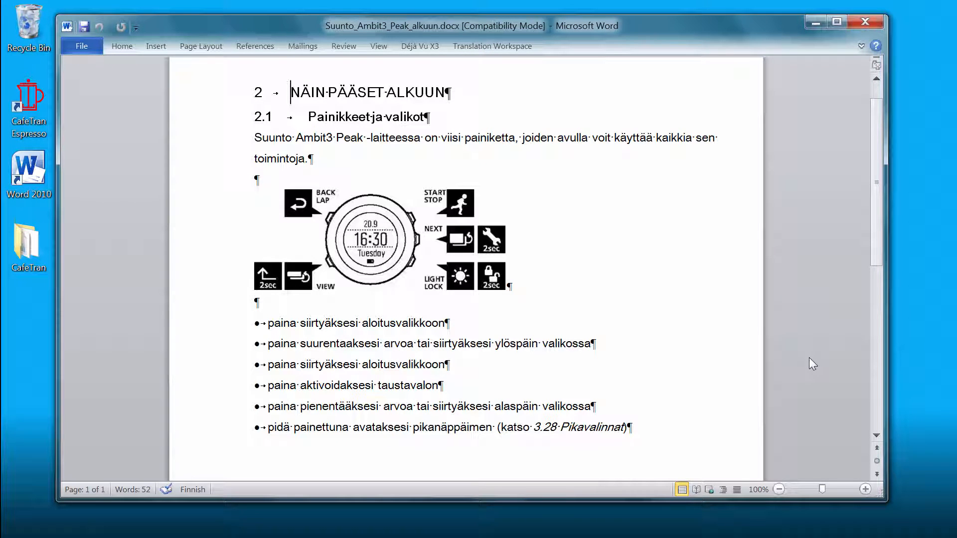
mouse_move(616, 249)
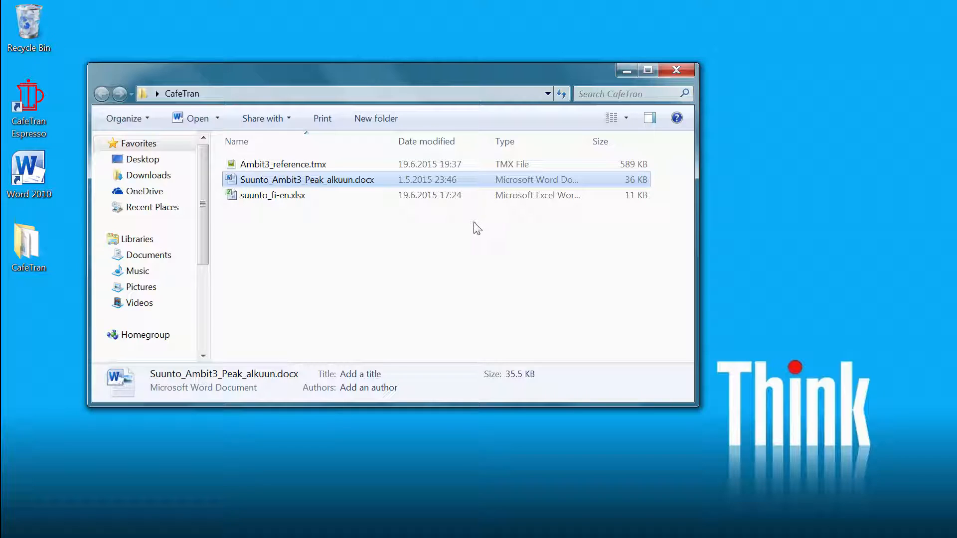
mouse_move(408, 224)
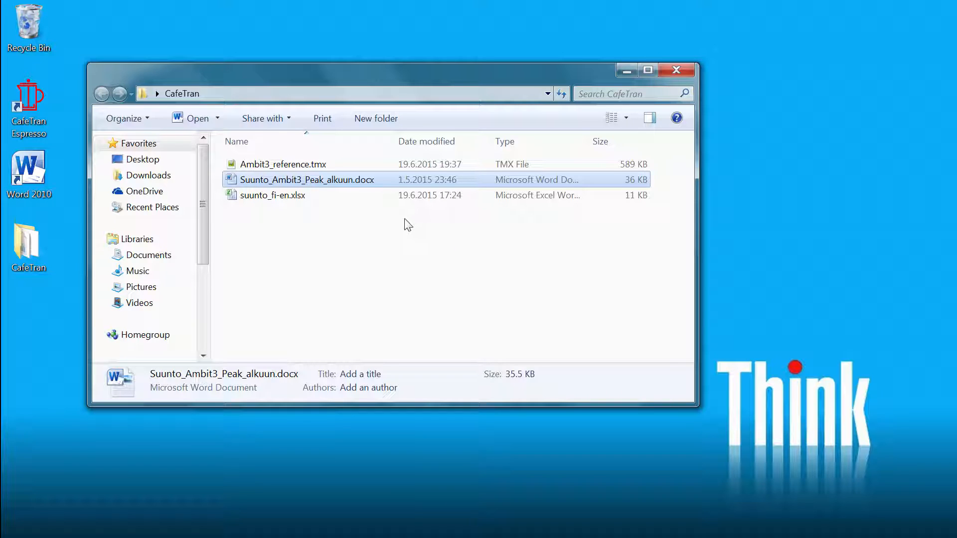
mouse_move(284, 201)
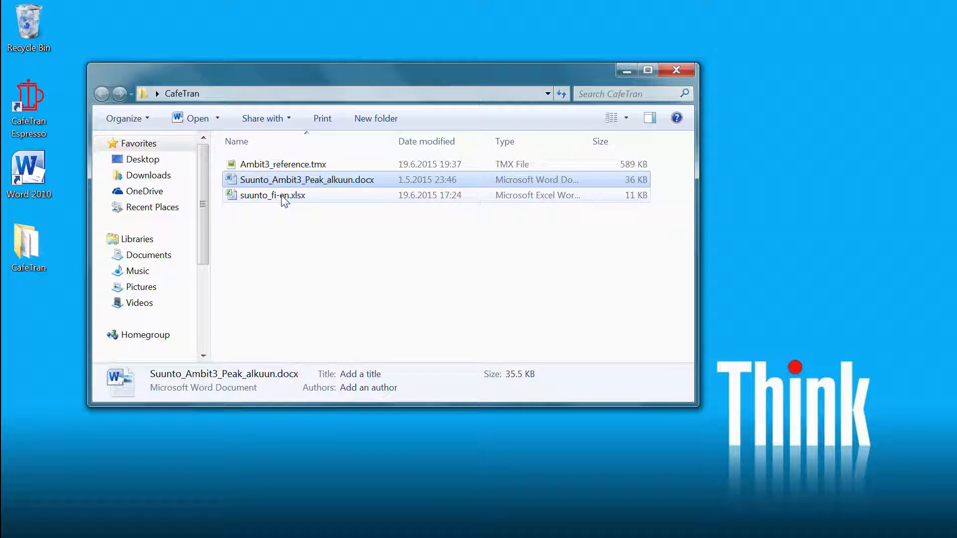
double_click(273, 196)
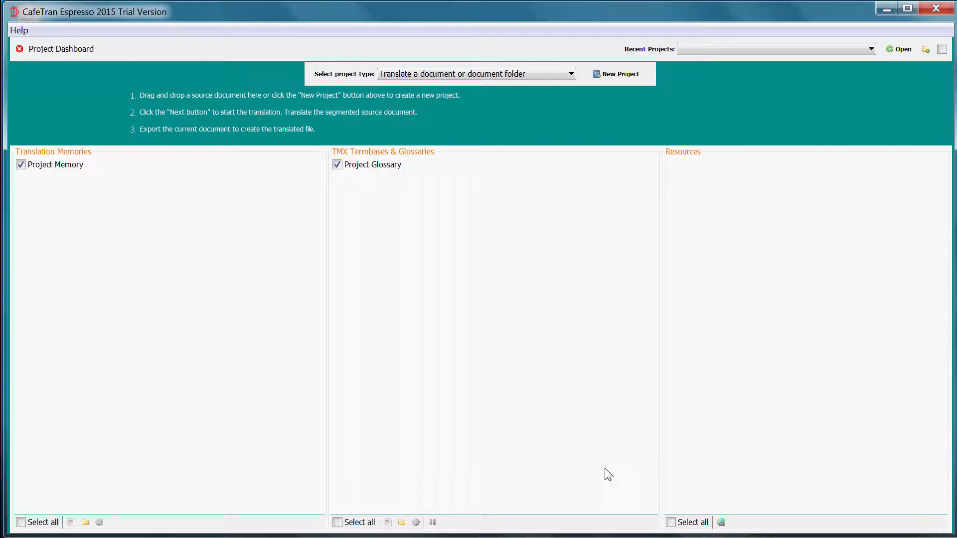
mouse_move(655, 430)
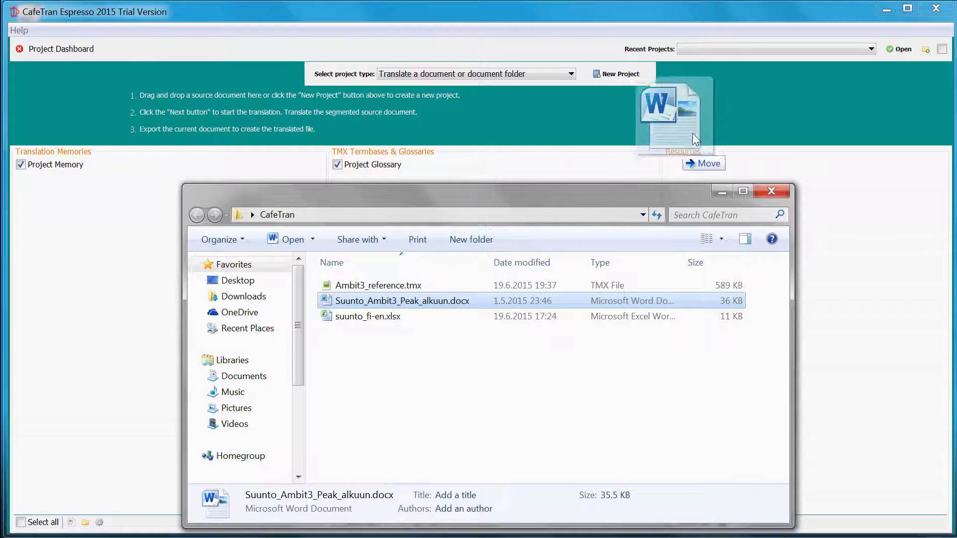
- Start a project from the Suunto manual and rename it Suunto fi-en (fi-FI to en-GB)
double_click(402, 300)
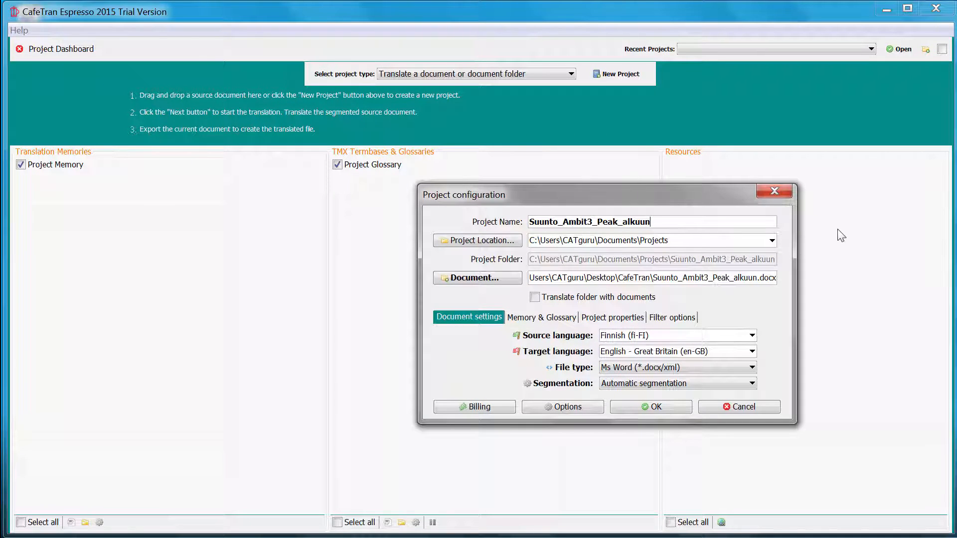
triple_click(589, 221)
type("Suunto fi-")
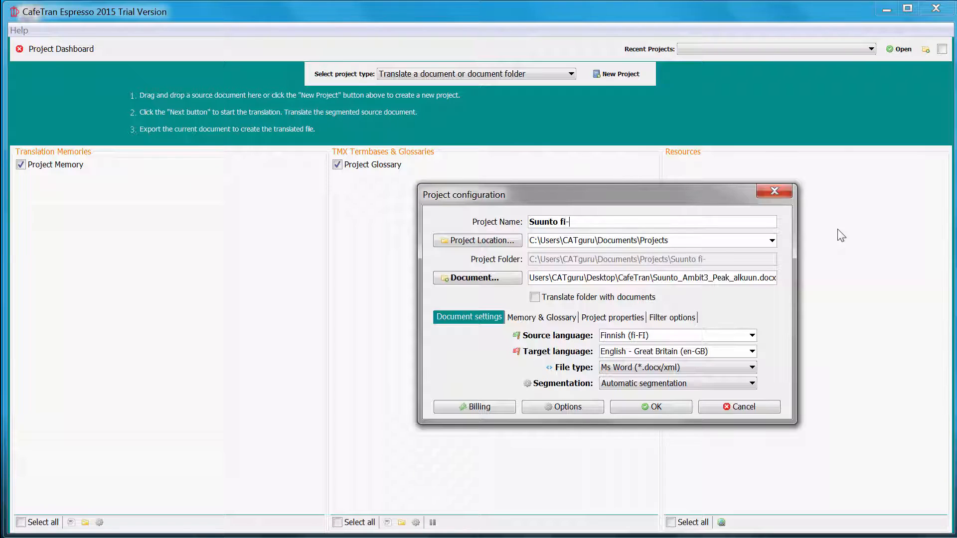
type("en")
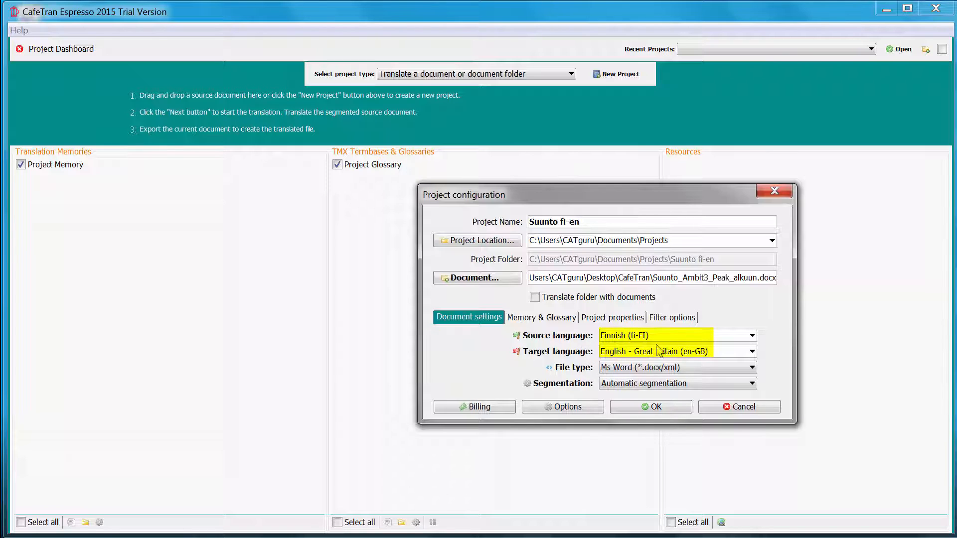
mouse_move(773, 340)
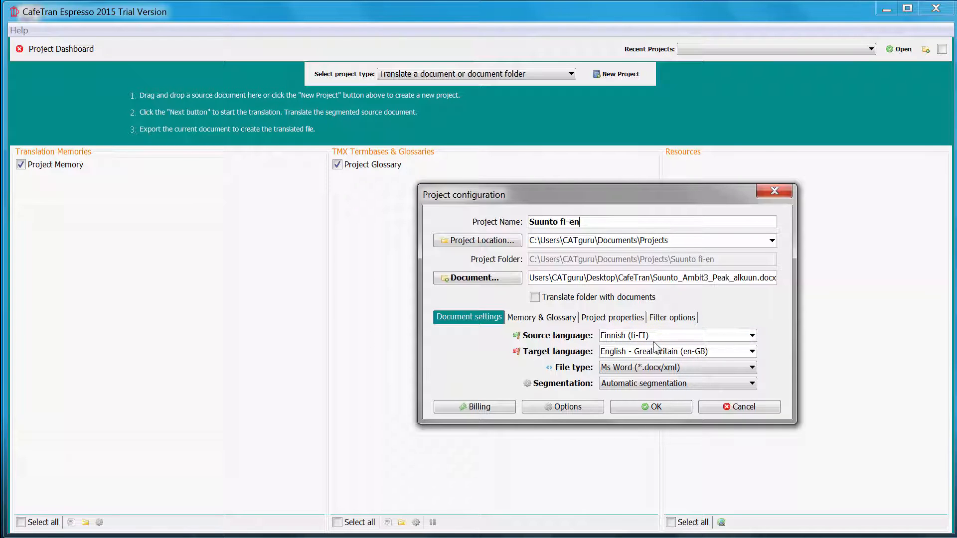
mouse_move(533, 376)
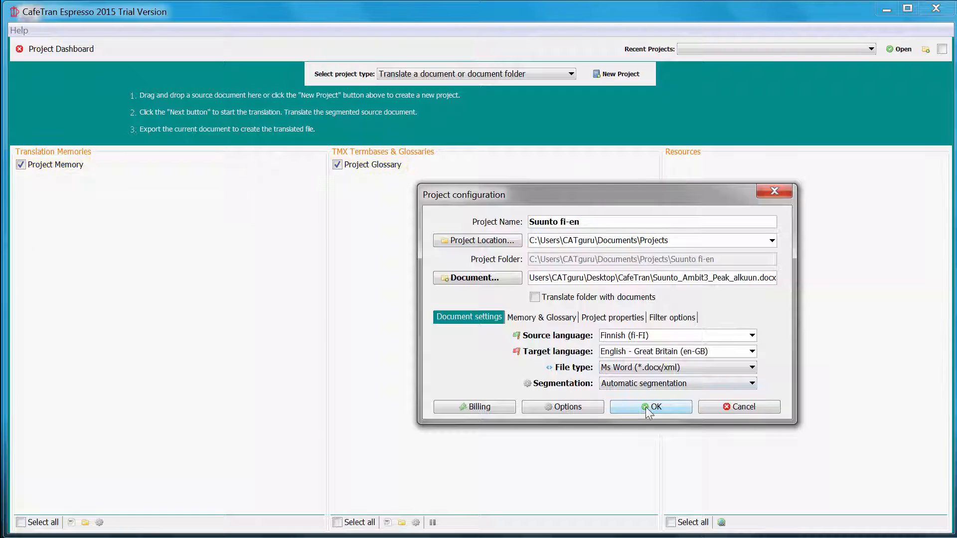
- Create the Suunto fi-en project and load segment 1 in the translation editor
left_click(650, 407)
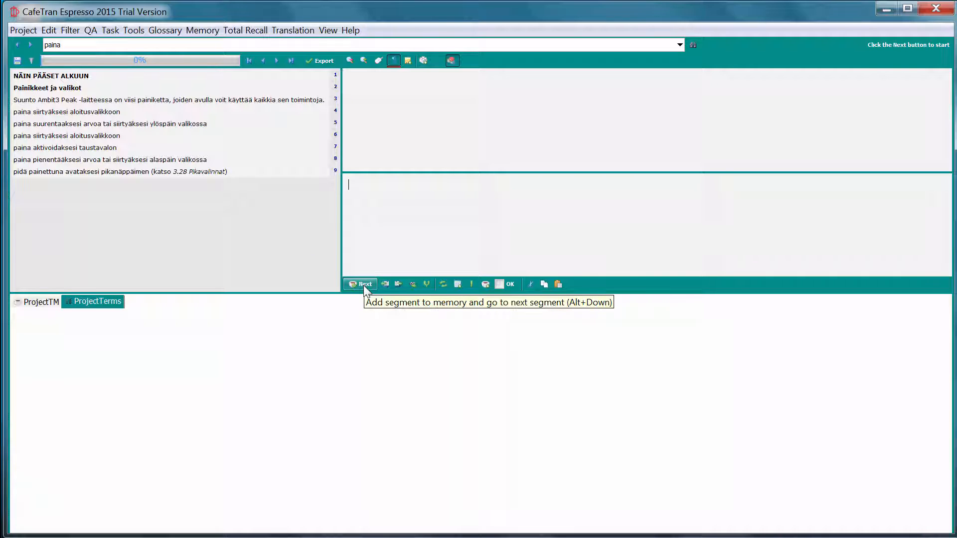
left_click(360, 284)
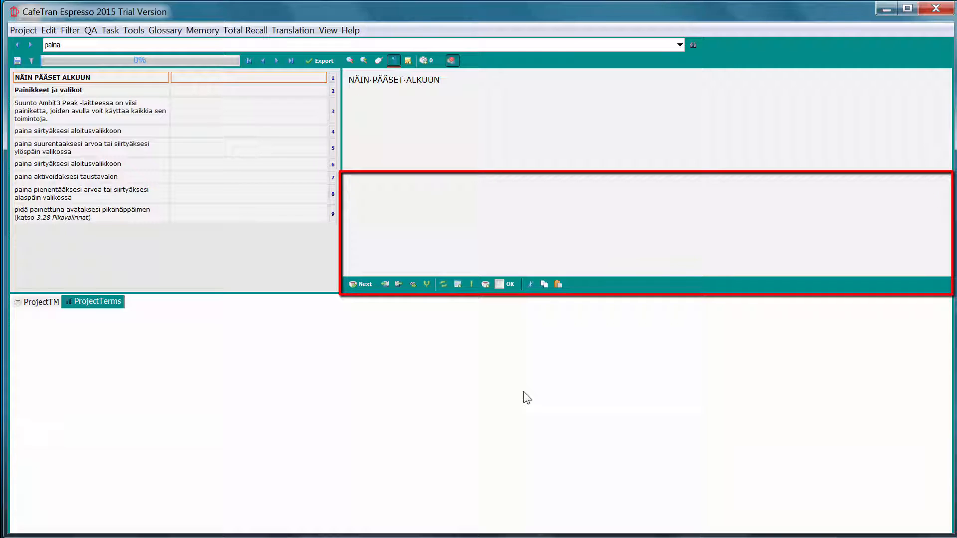
- Type GETTING STARTED as the translation of segment 1, NÄIN PÄÄSET ALKUUN
left_click(647, 232)
type("GETTING STARTED")
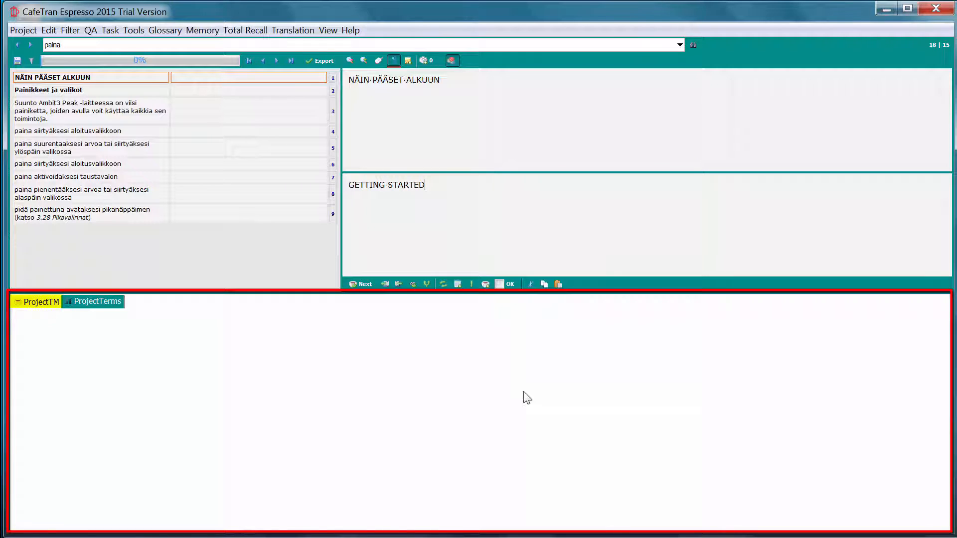
left_click(97, 301)
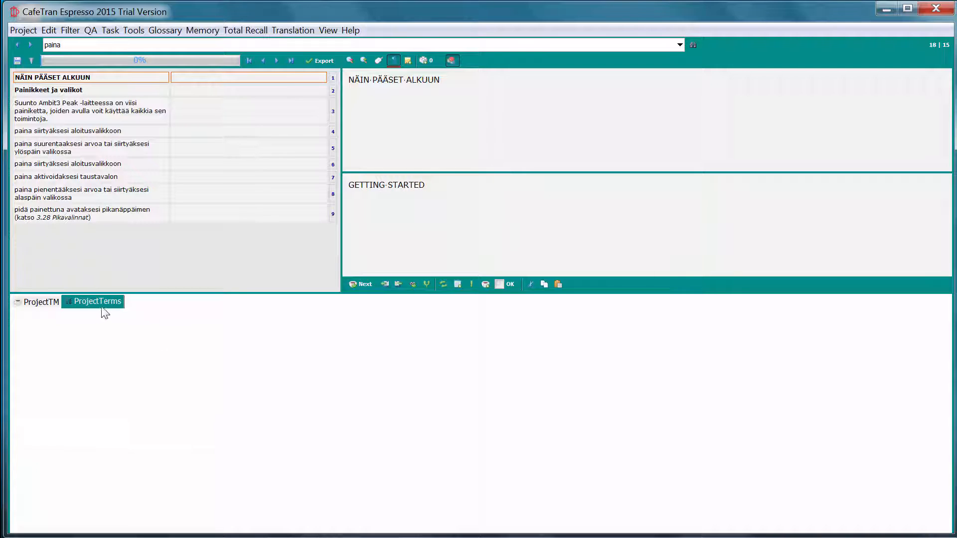
- Bring up the ProjectTerms pane's docking options to dock it to the grid
right_click(97, 301)
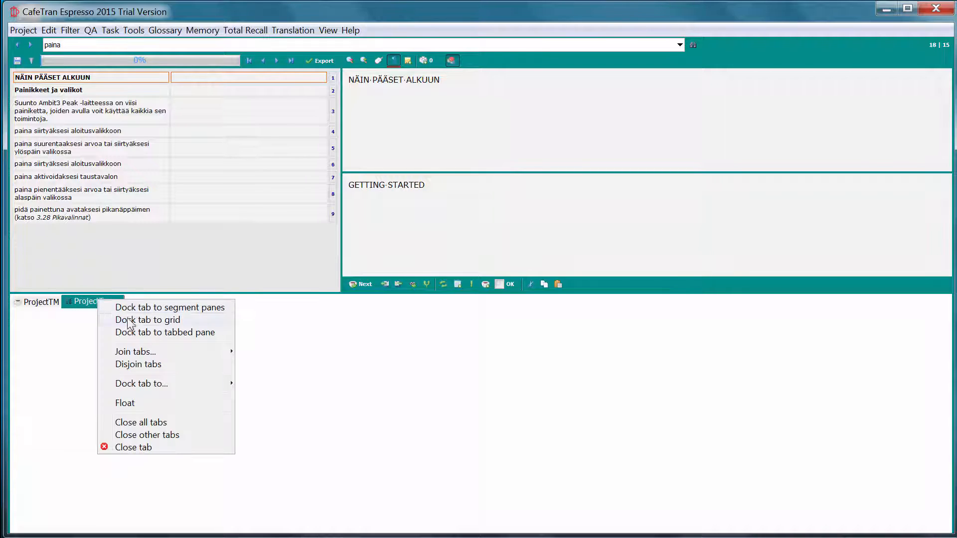
mouse_move(169, 307)
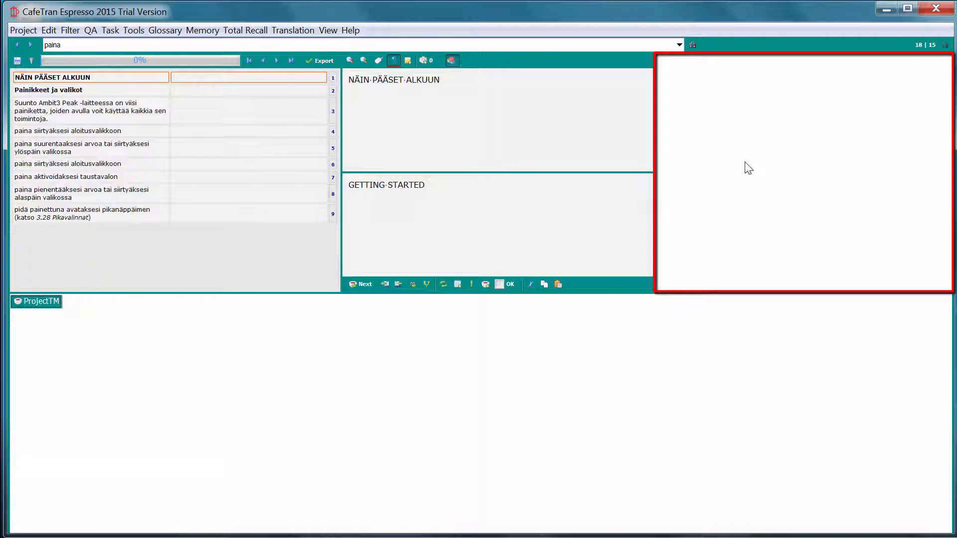
mouse_move(497, 202)
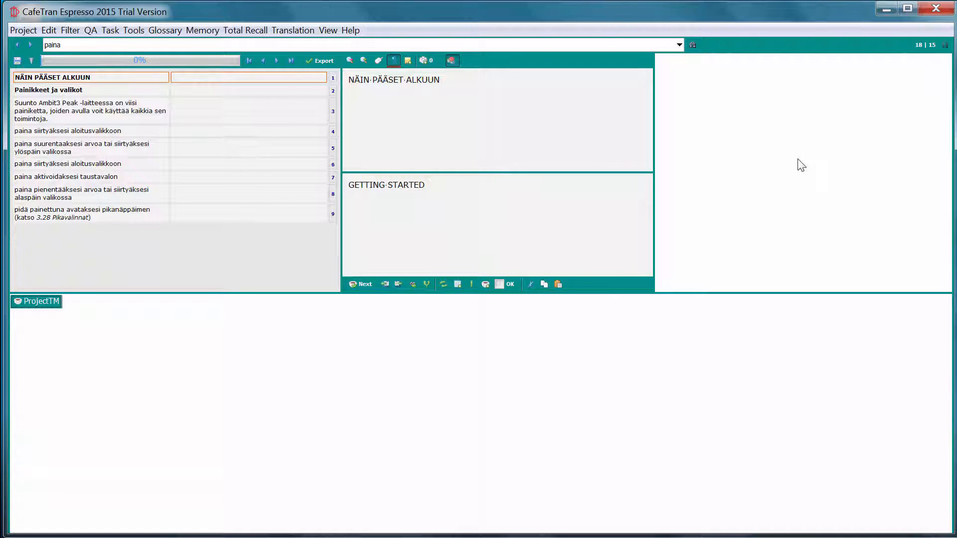
- Import the suunto_fi-en.xlsx Excel glossary from the CafeTran folder and dismiss the confirmation
left_click(164, 30)
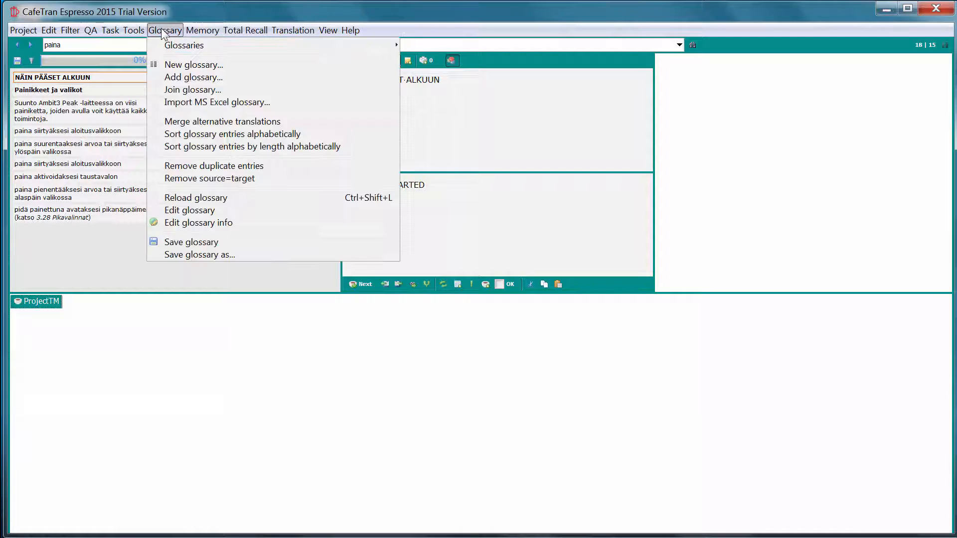
mouse_move(216, 101)
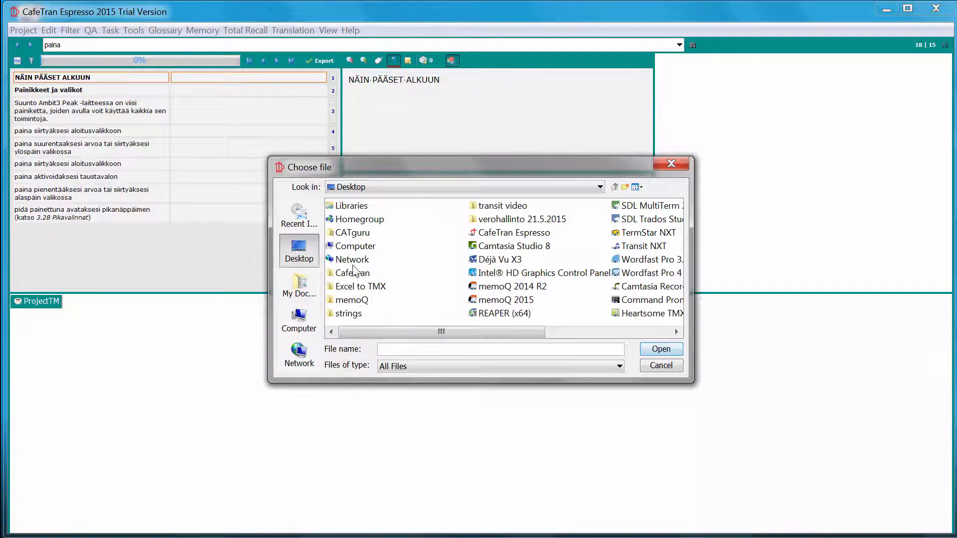
double_click(353, 273)
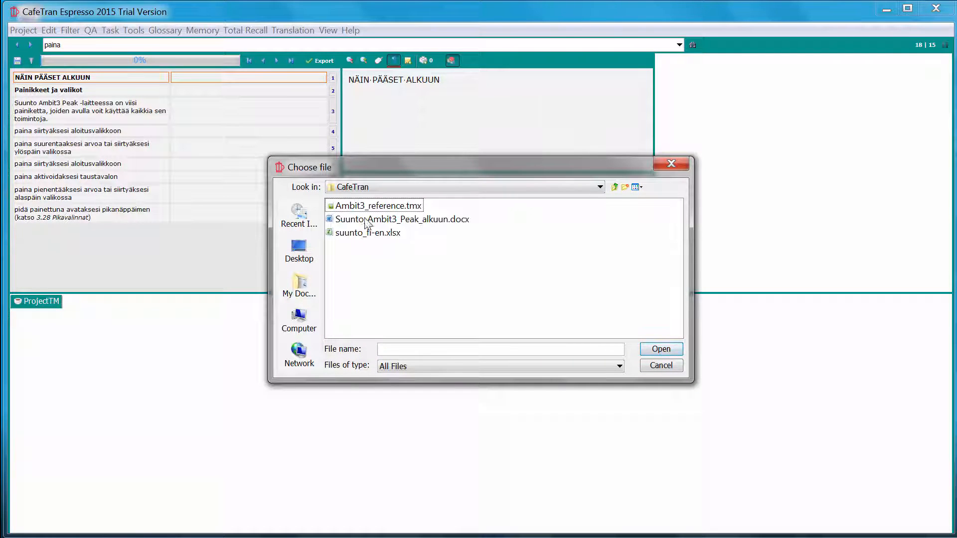
left_click(368, 232)
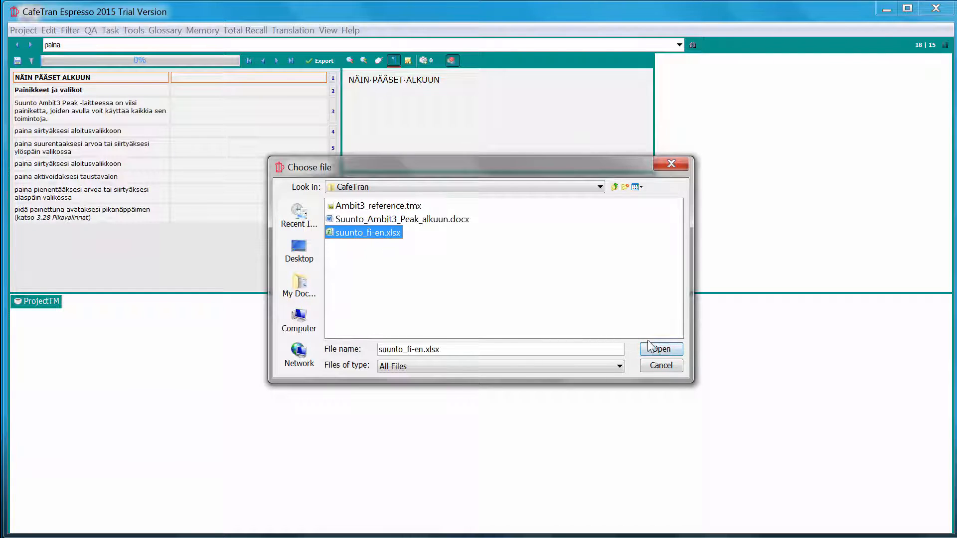
left_click(660, 349)
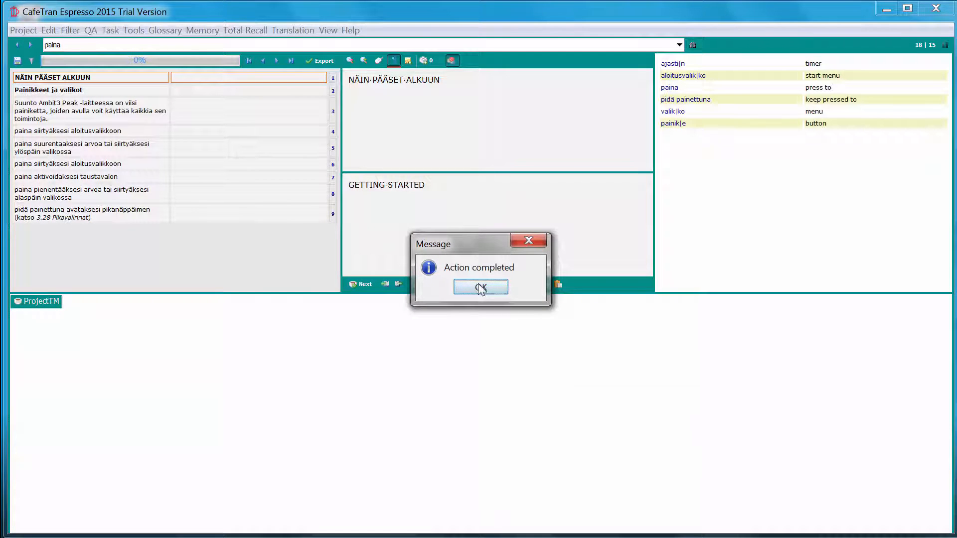
left_click(479, 287)
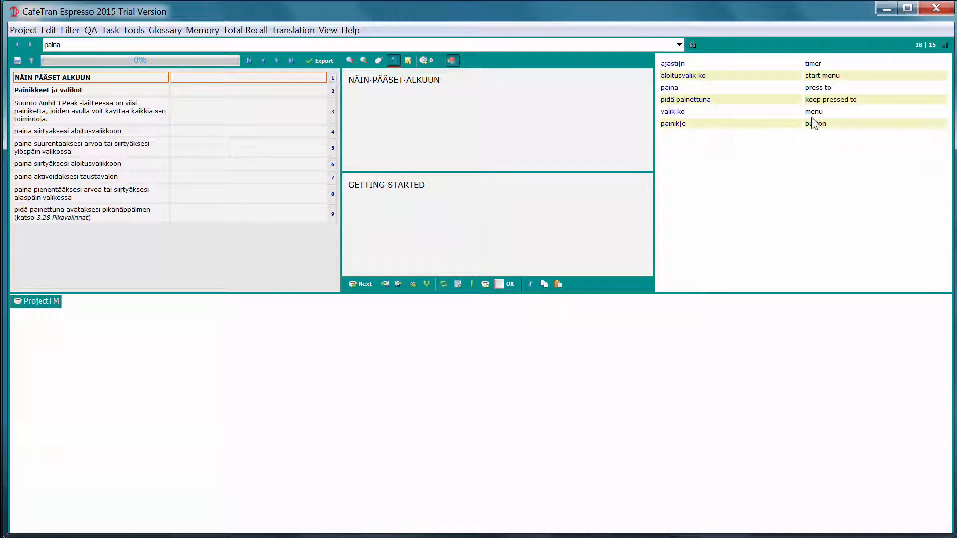
- Save the GETTING STARTED translation and advance to segment 2, Painikkeet ja valikot
left_click(444, 185)
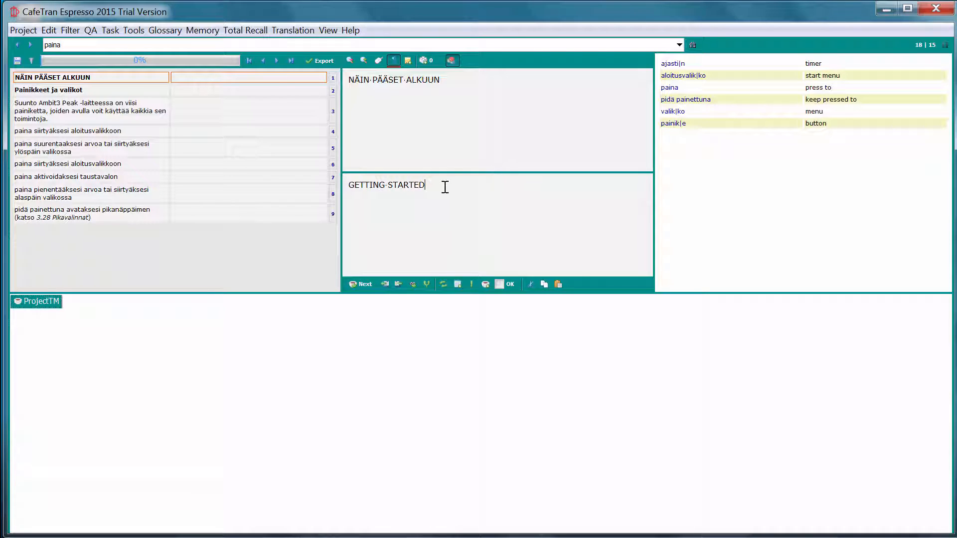
mouse_move(367, 299)
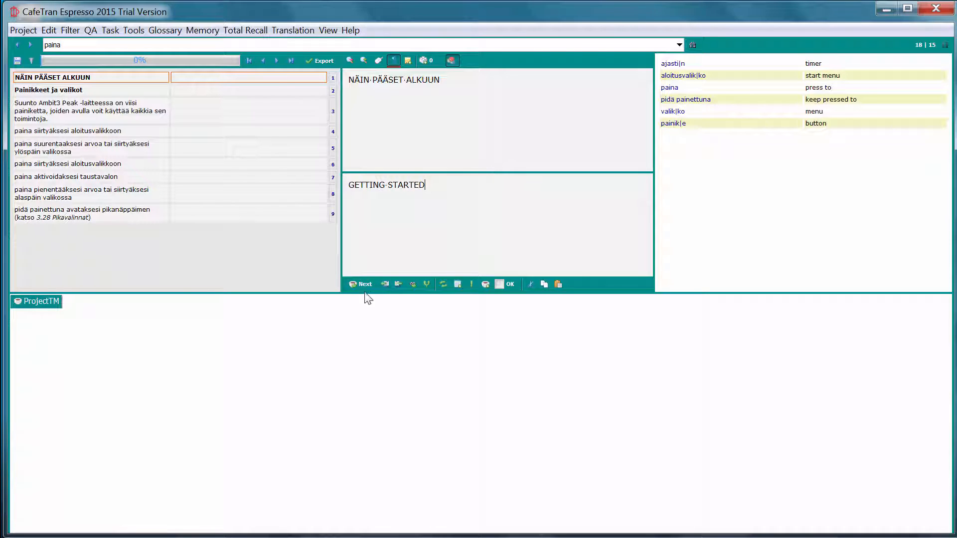
mouse_move(361, 283)
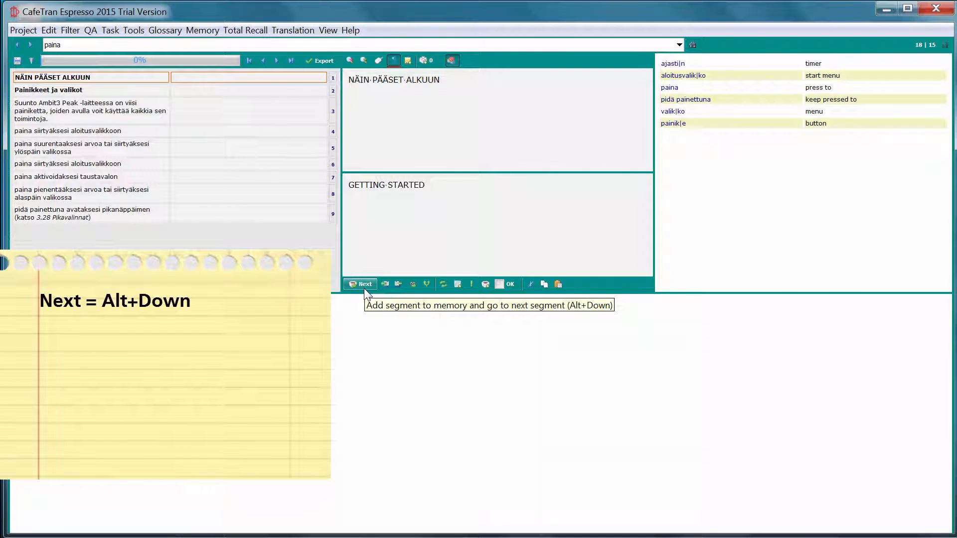
mouse_move(377, 313)
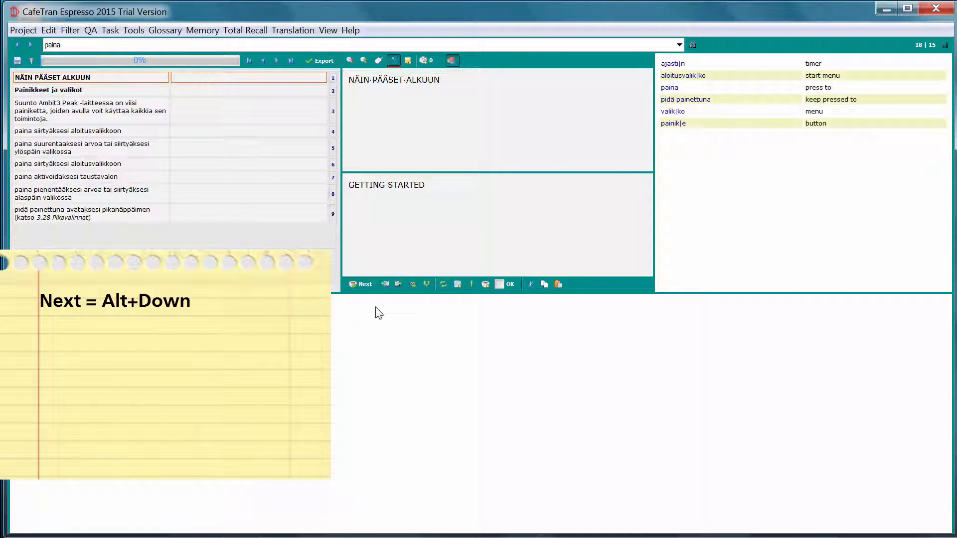
mouse_move(365, 283)
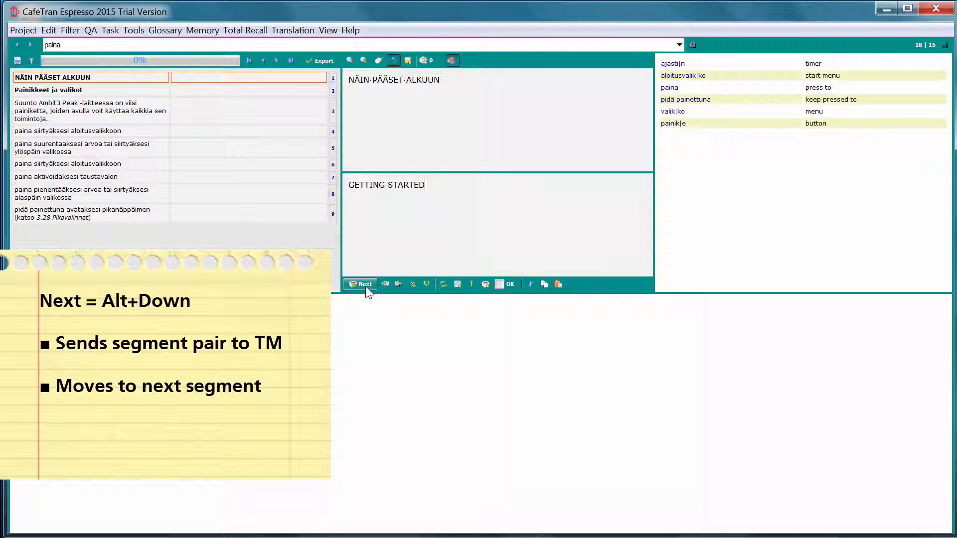
left_click(360, 284)
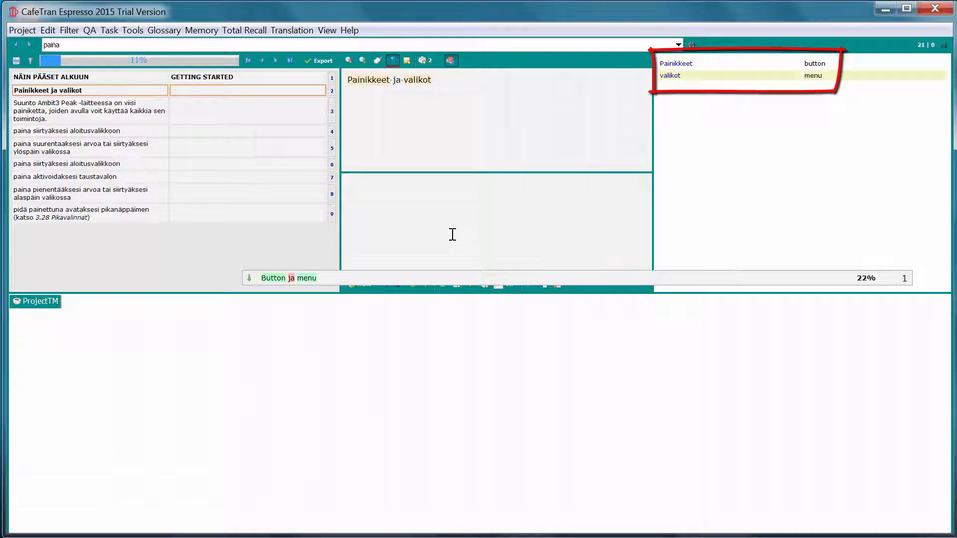
mouse_move(721, 133)
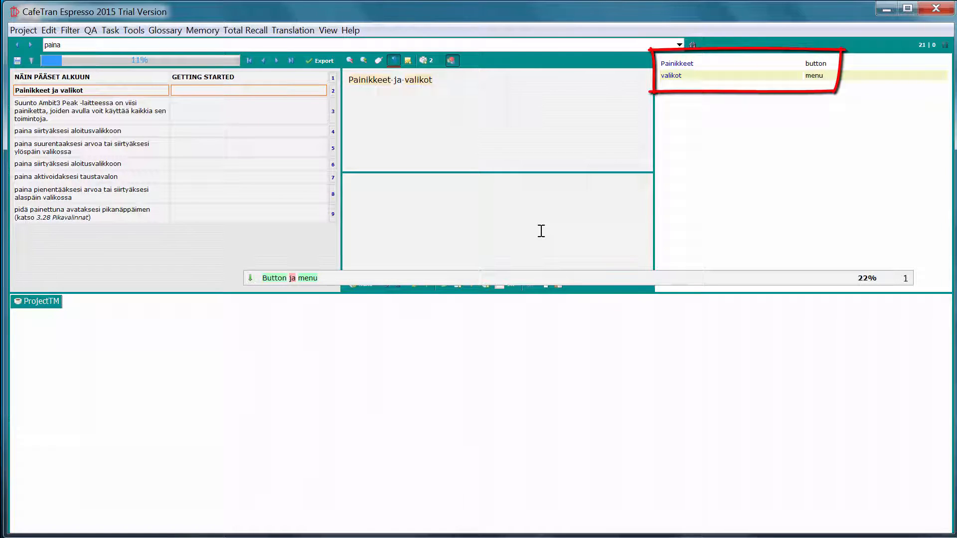
- Insert the fuzzy match 'Button ja menu' and edit it into 'Buttons and menus'
left_click(497, 226)
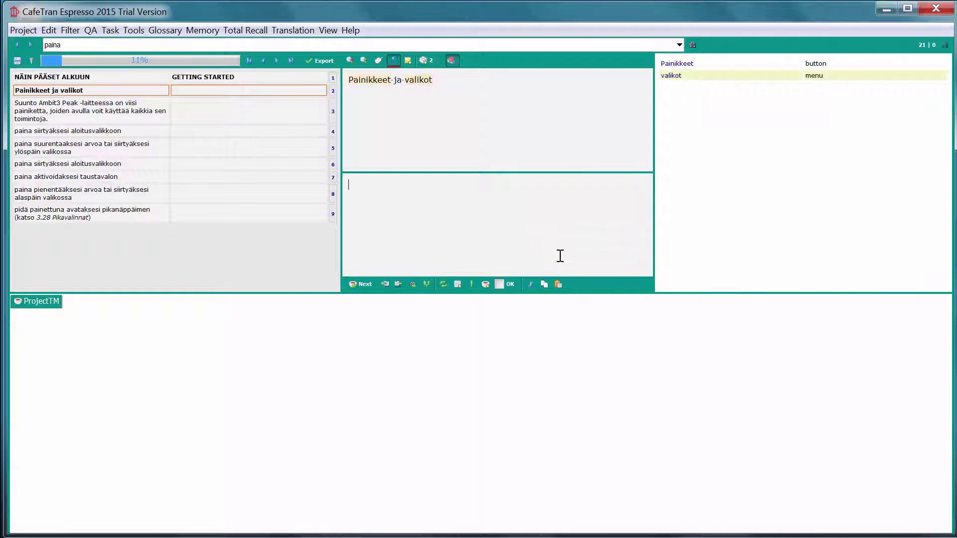
mouse_move(517, 168)
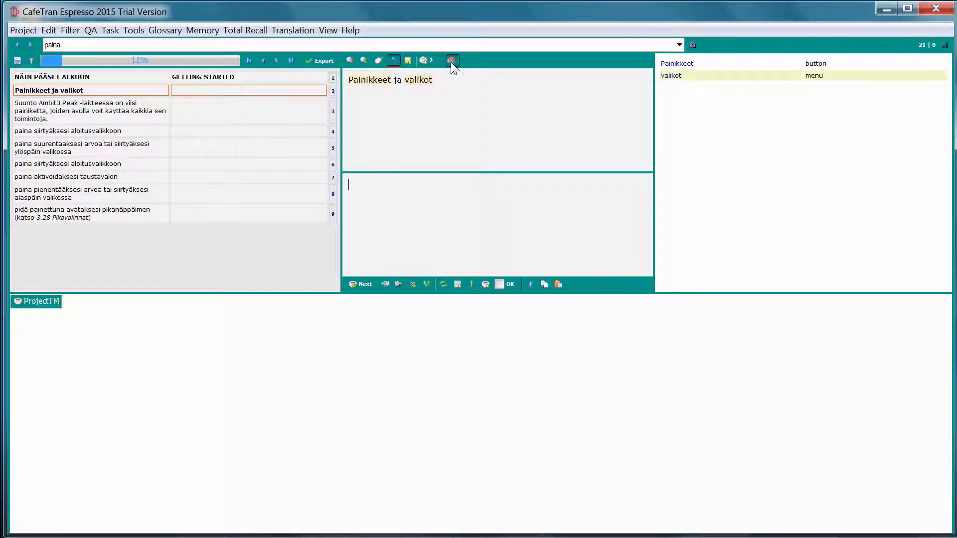
mouse_move(451, 60)
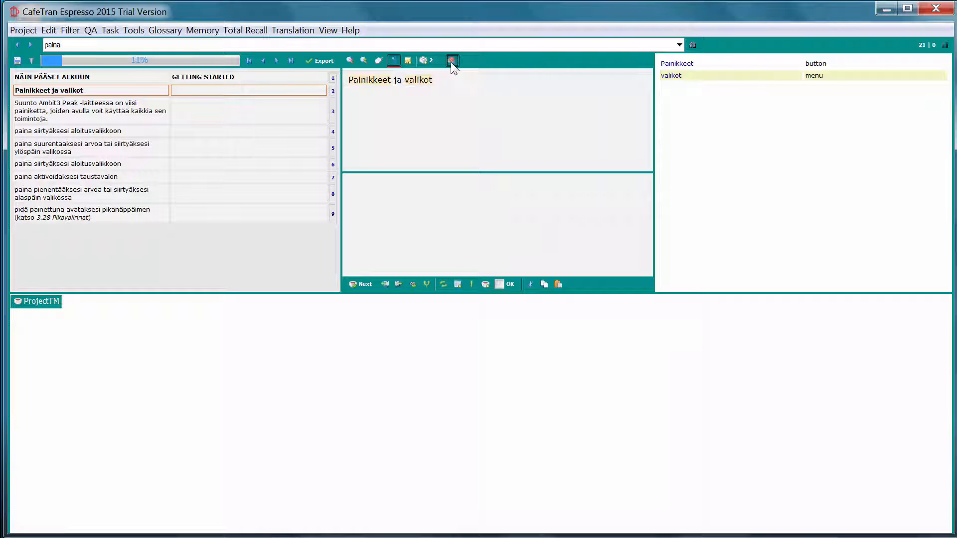
left_click(451, 60)
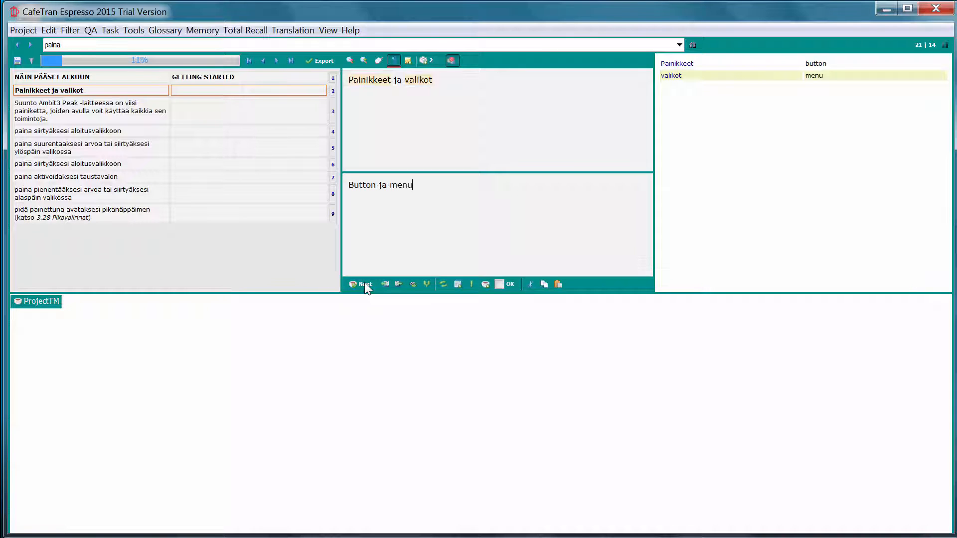
mouse_move(432, 188)
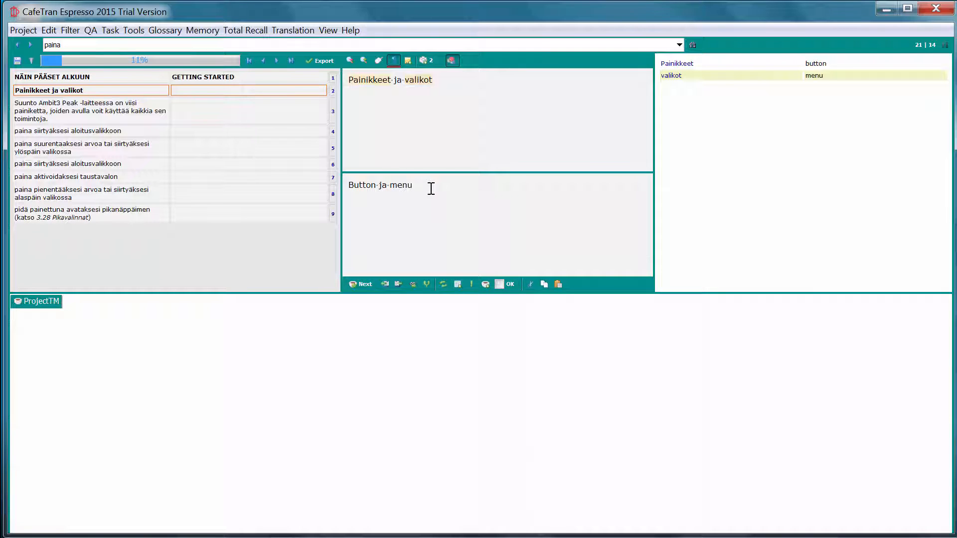
left_click(412, 185)
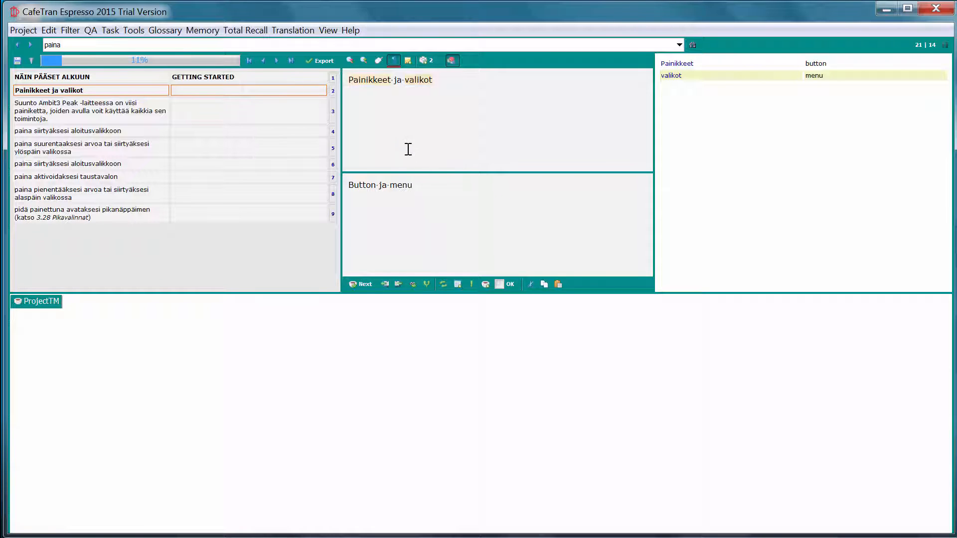
left_click(377, 190)
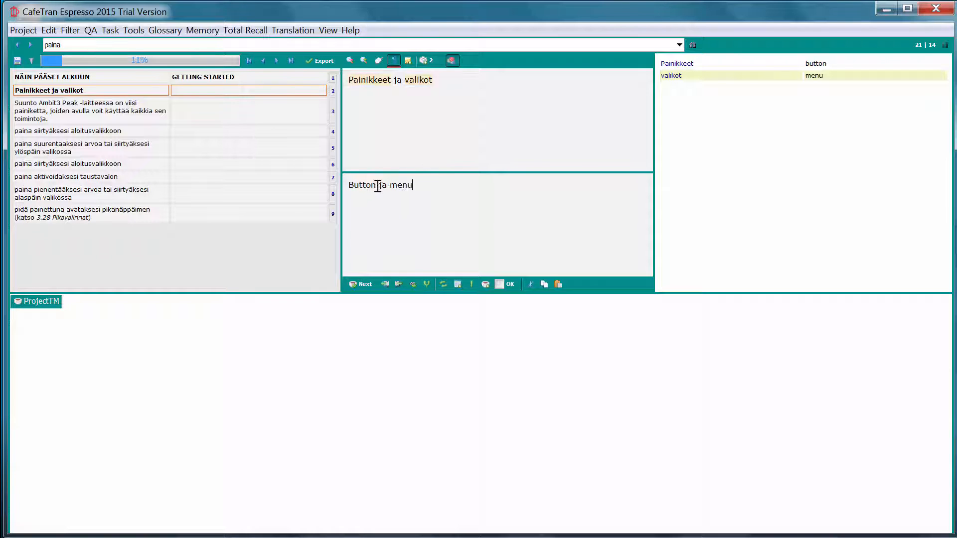
mouse_move(464, 166)
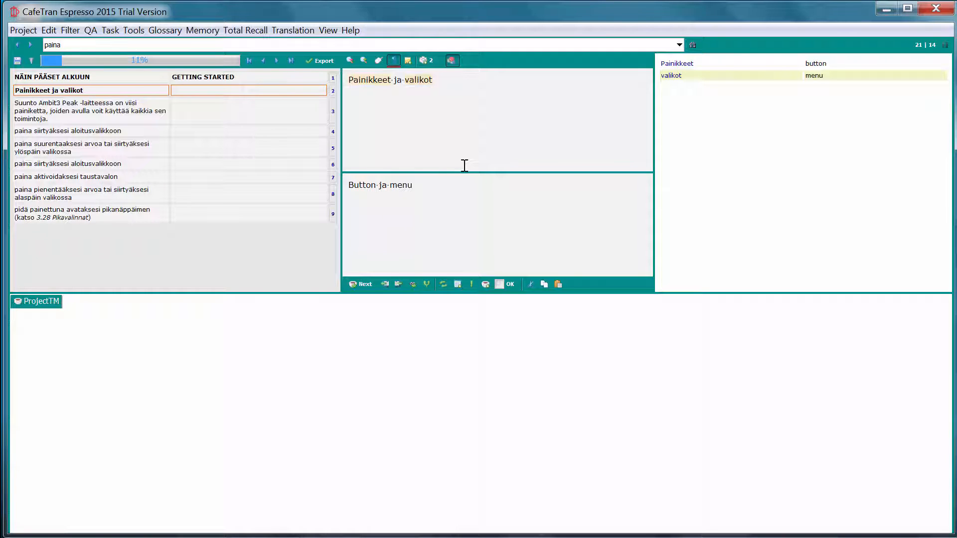
type("s")
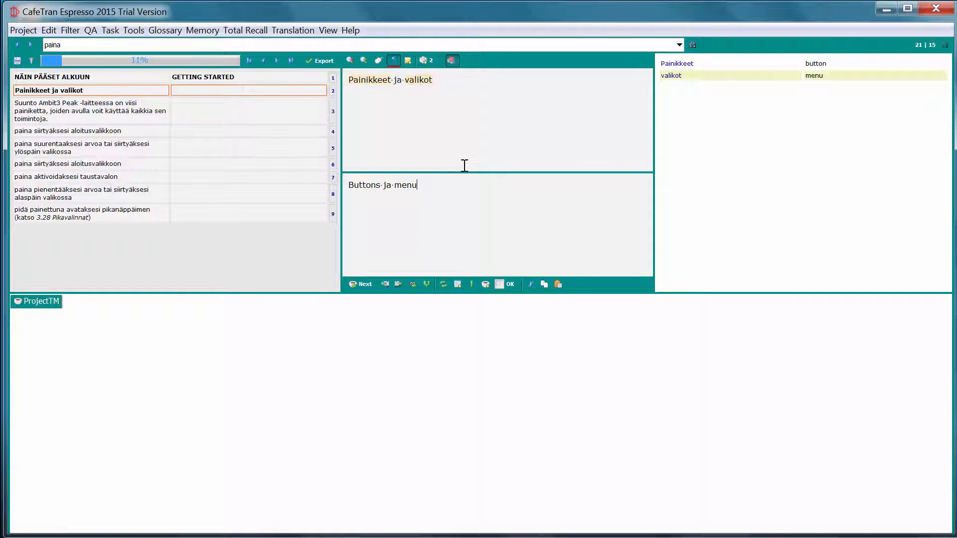
type("s")
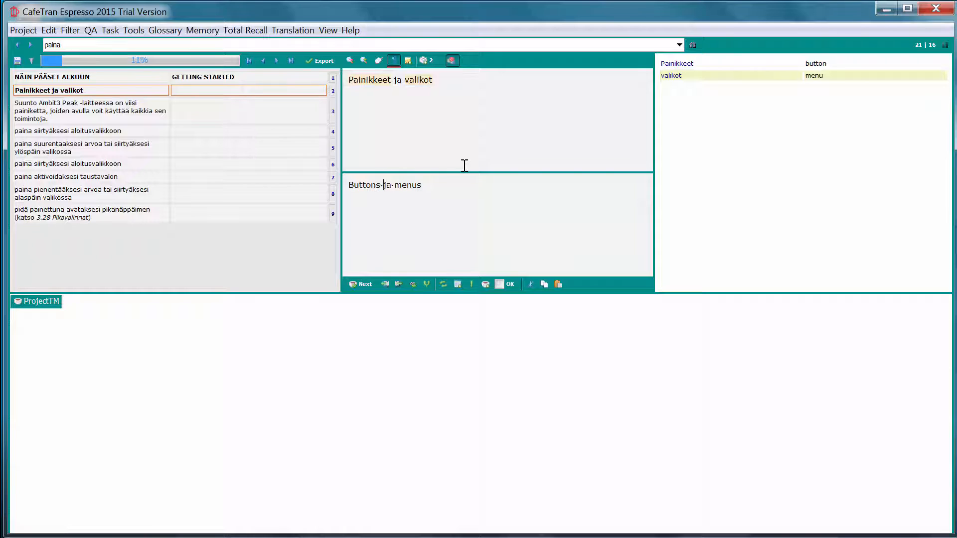
double_click(387, 185)
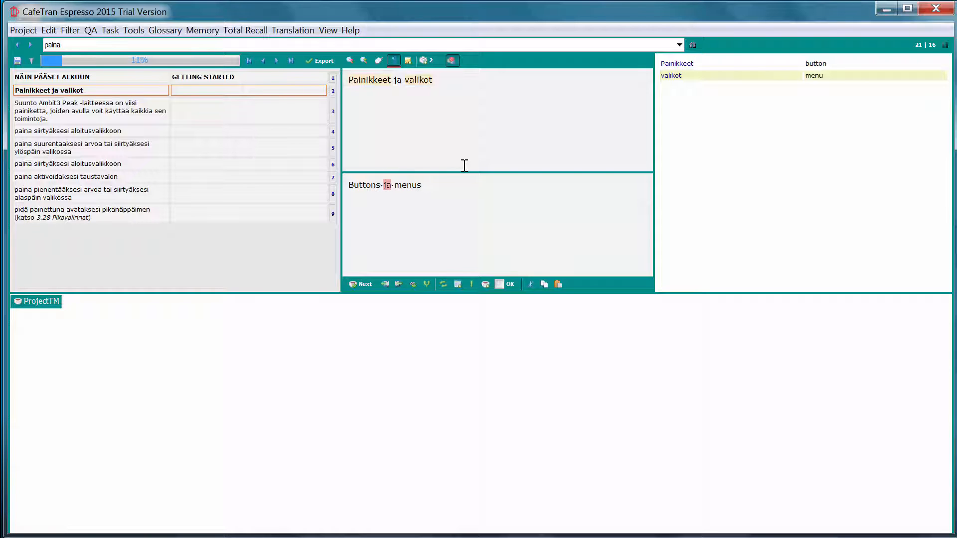
type("and")
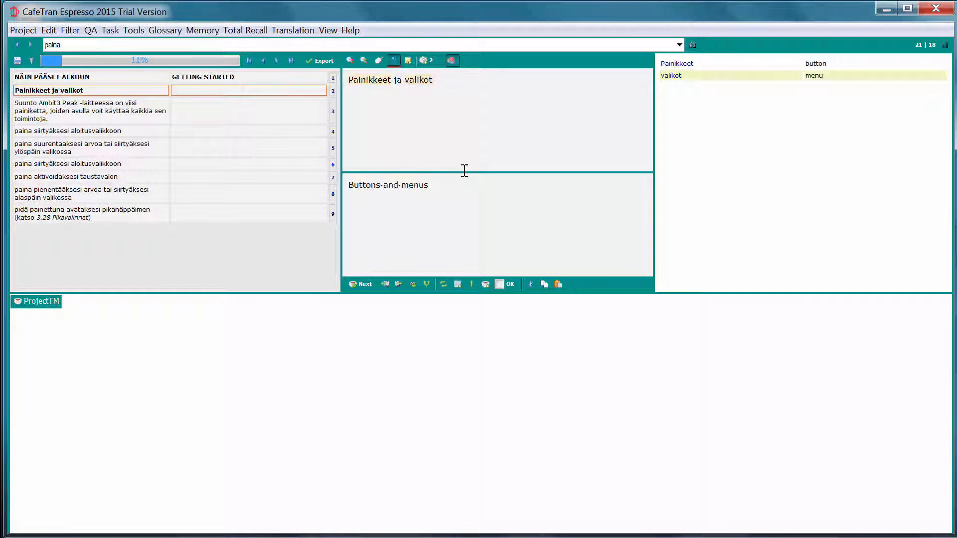
mouse_move(481, 185)
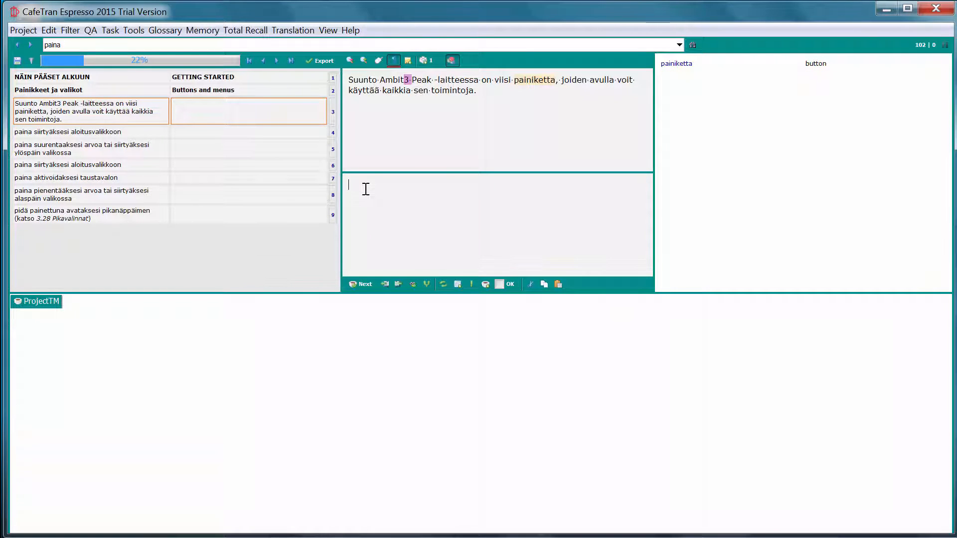
mouse_move(492, 186)
type("Suunto Ambit3 Peak has five buttons which allow you to access all the features.")
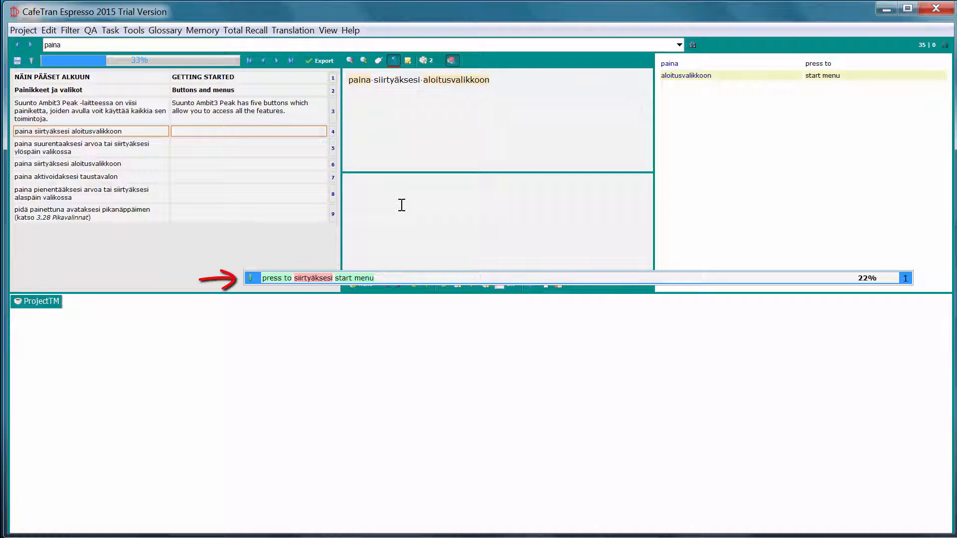
mouse_move(380, 198)
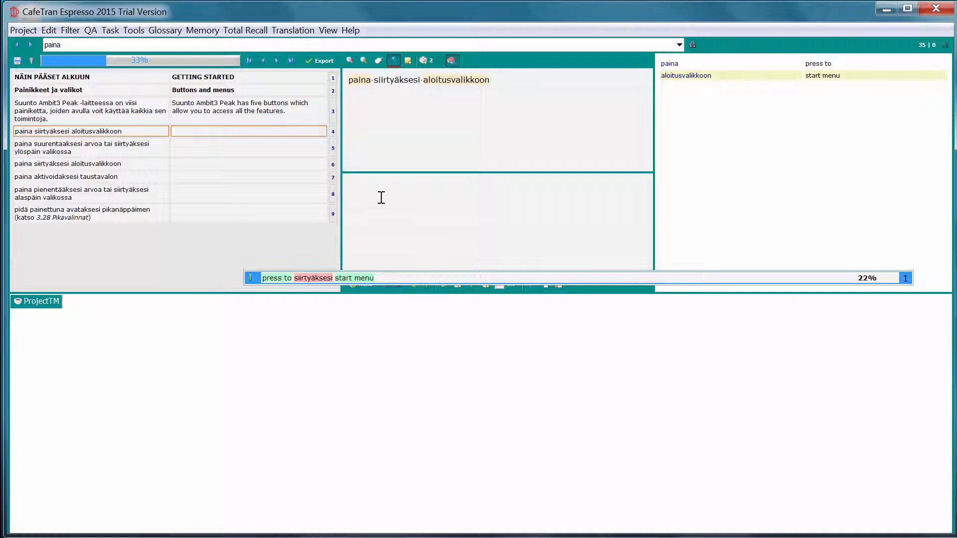
mouse_move(367, 190)
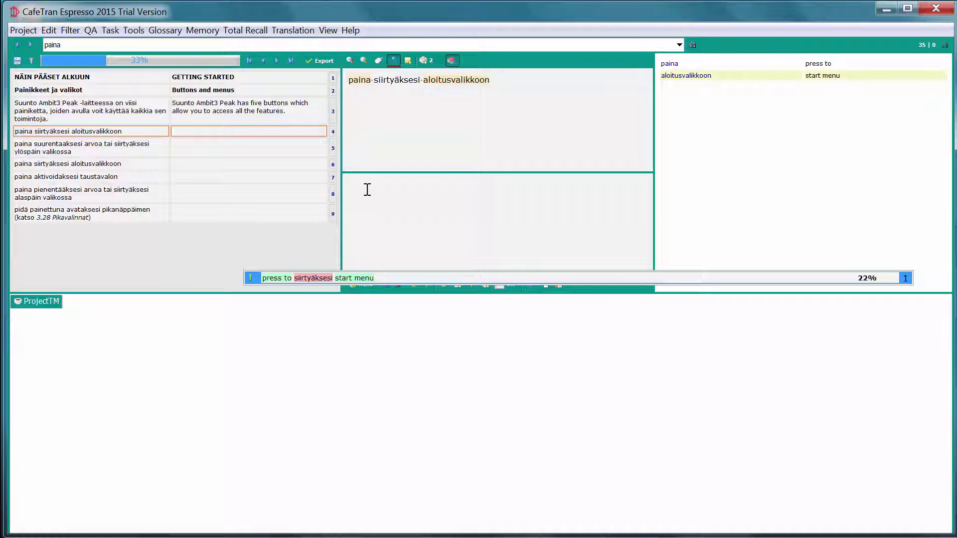
- Type 'press to access the start menu' for segment 4 using glossary autocomplete
left_click(497, 220)
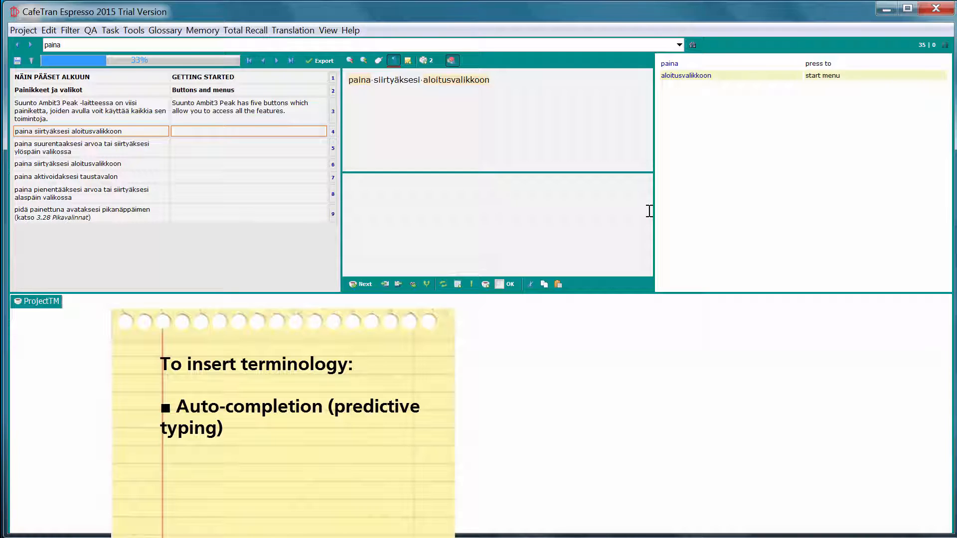
type("press to")
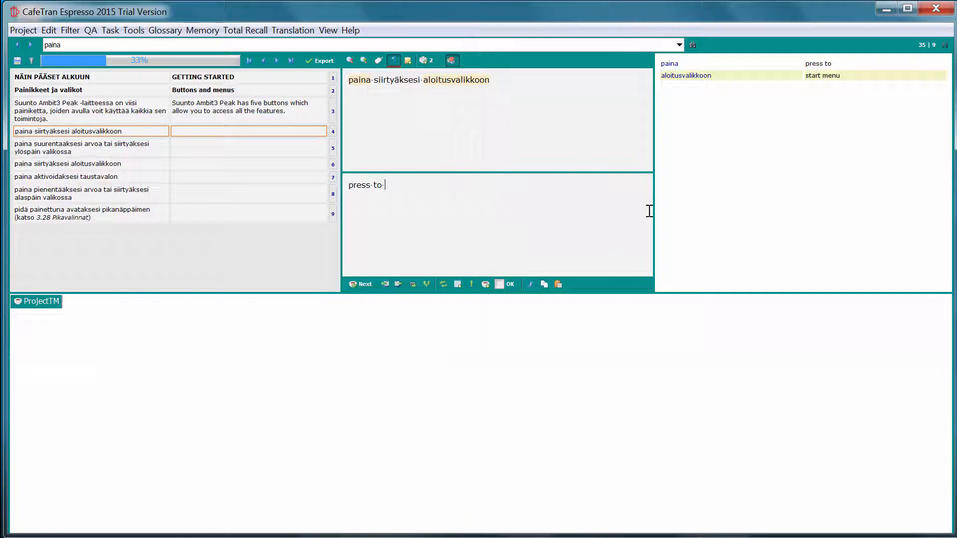
type("access the")
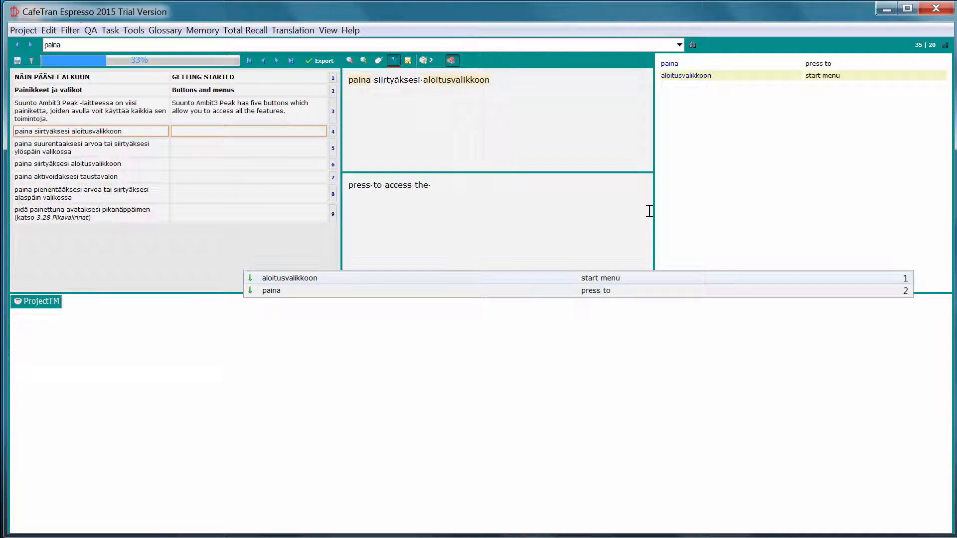
type("start menu")
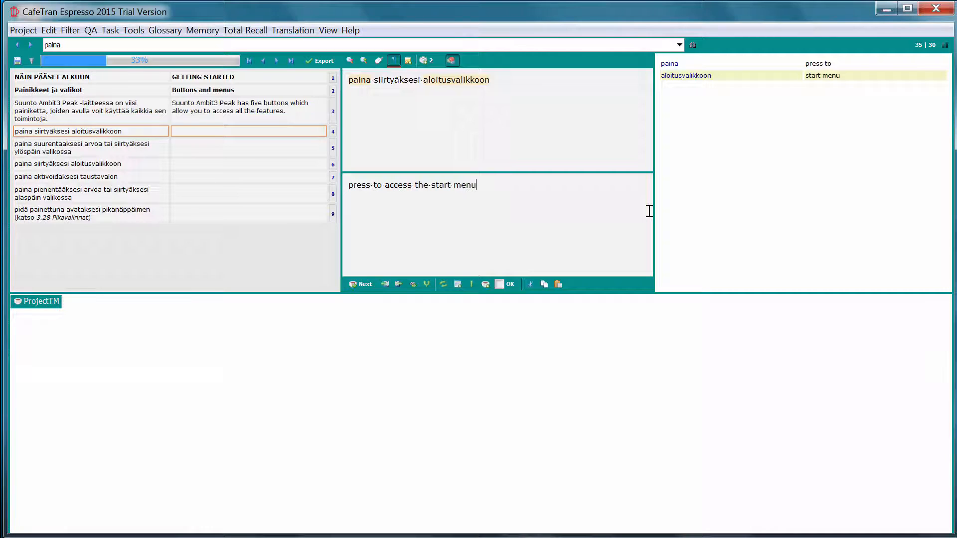
- Confirm the start menu translation and begin translating segment 5
left_click(508, 284)
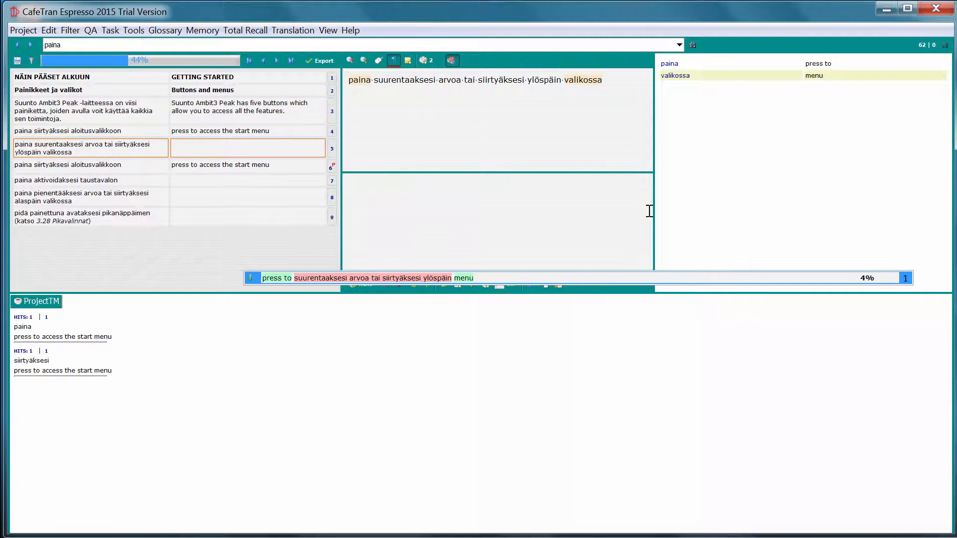
left_click(85, 165)
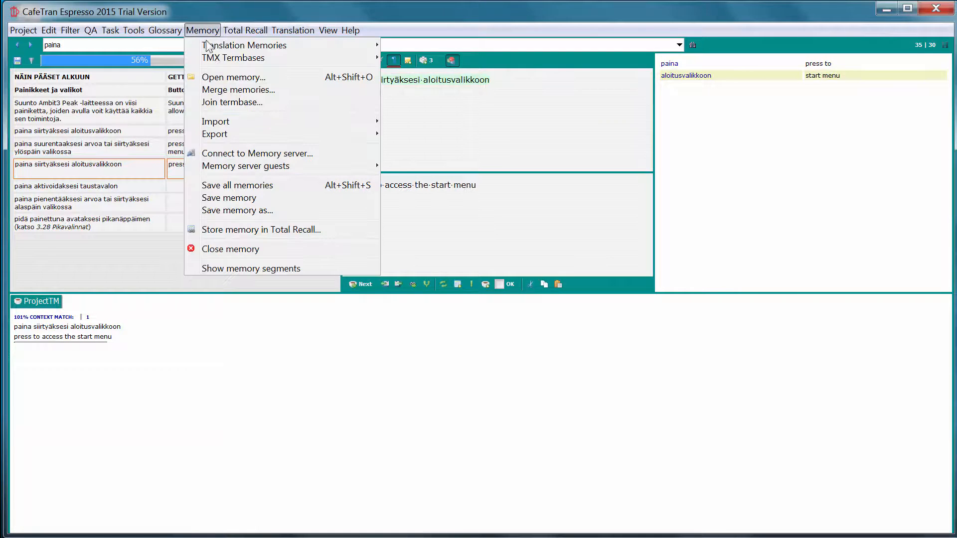
- Attach Ambit3_reference.tmx as a Finnish–English memory and termbase and view its segments
left_click(233, 77)
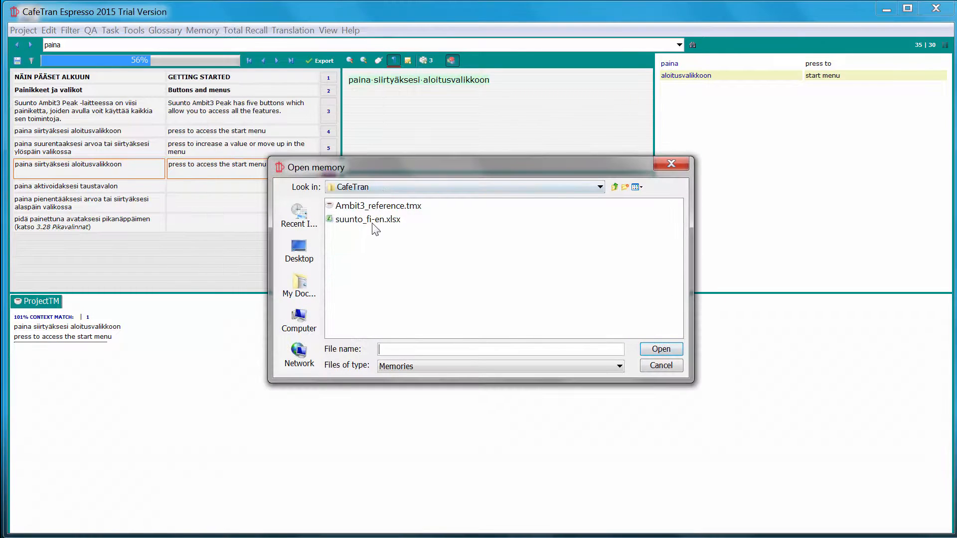
left_click(378, 205)
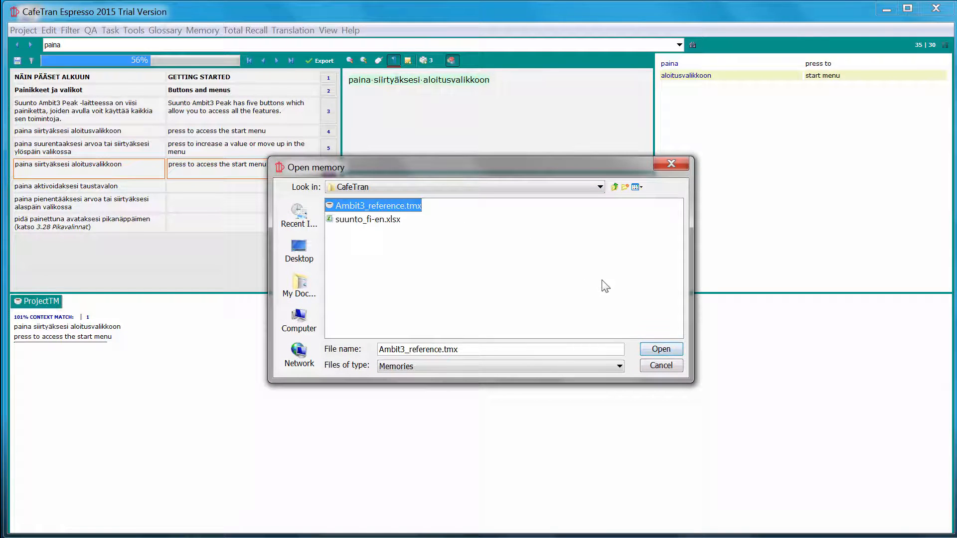
mouse_move(608, 288)
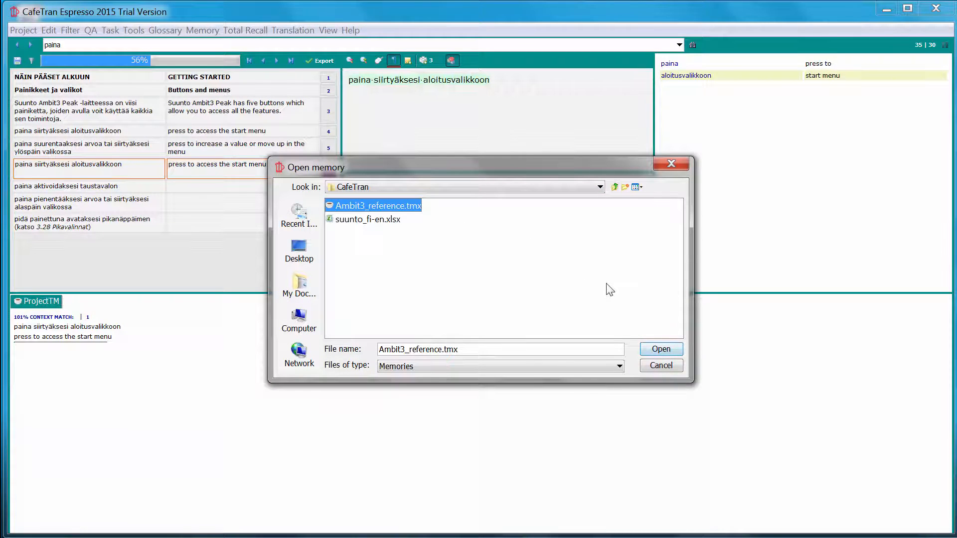
left_click(660, 349)
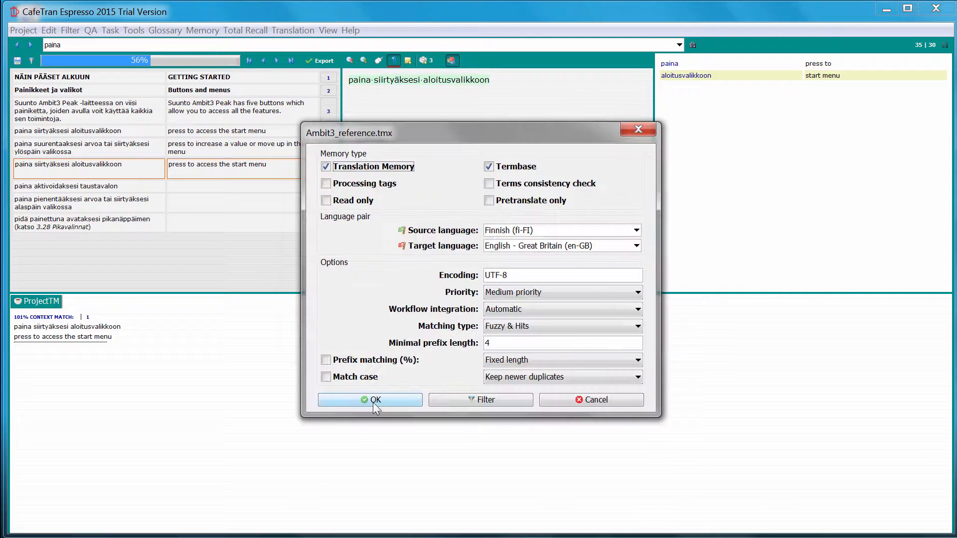
left_click(369, 400)
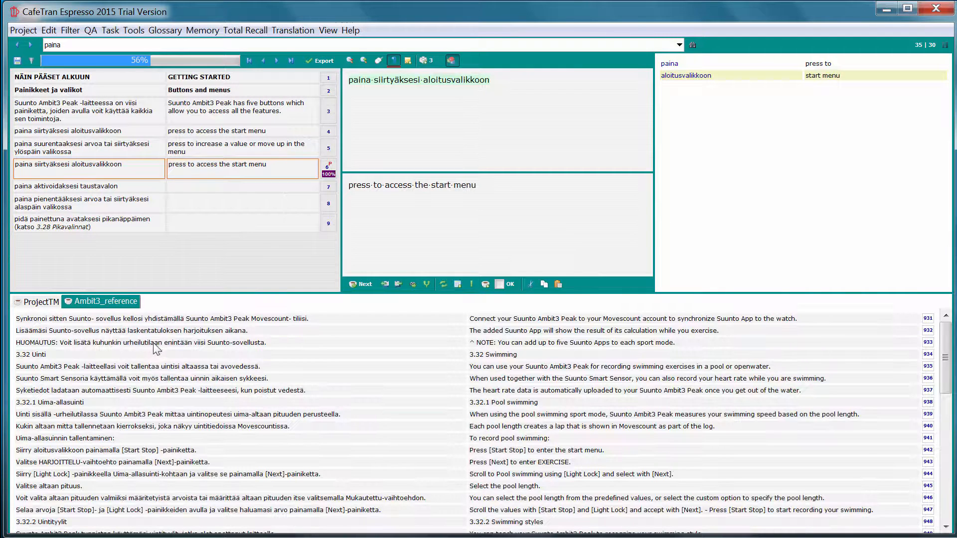
mouse_move(361, 356)
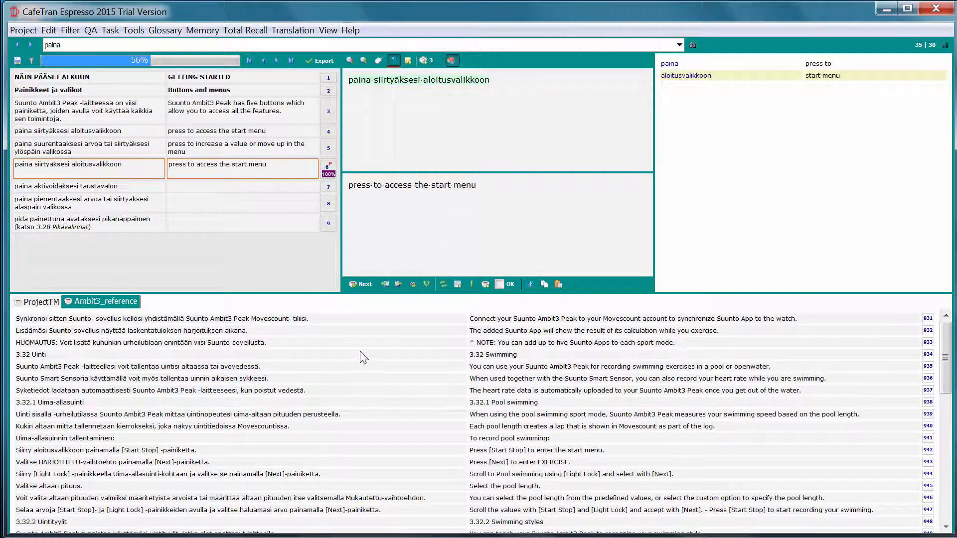
- Move to segment 7, draft 'press to activate the', and select taustavalon in the source
left_click(476, 185)
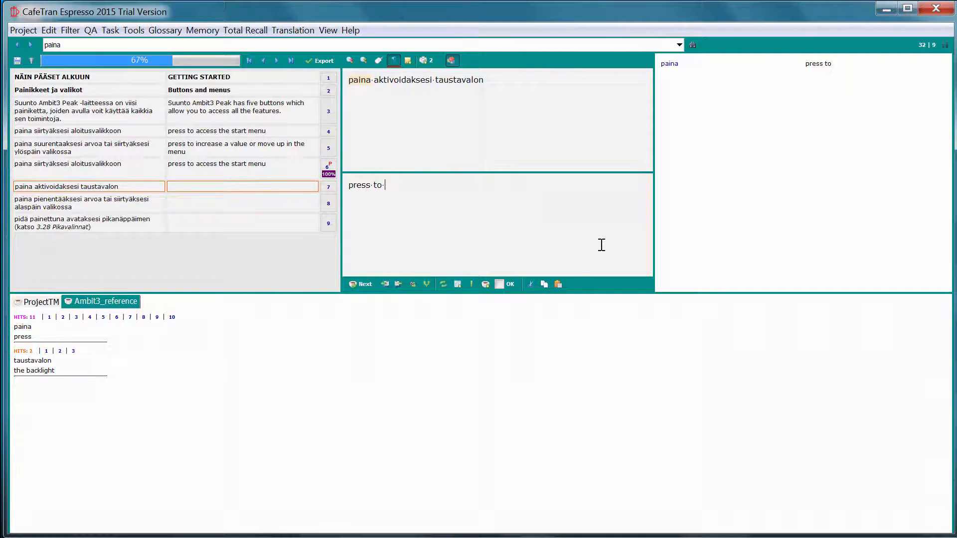
type("activate the")
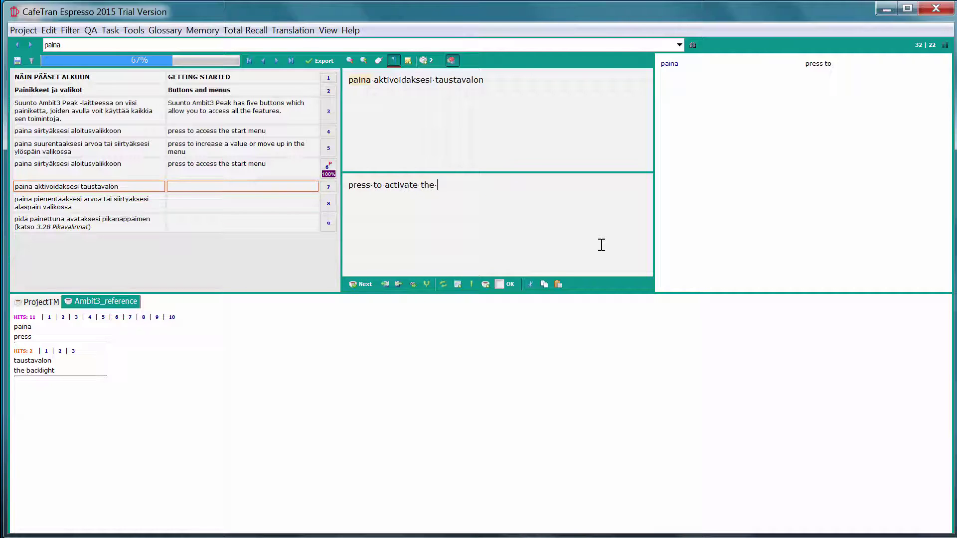
left_click(436, 80)
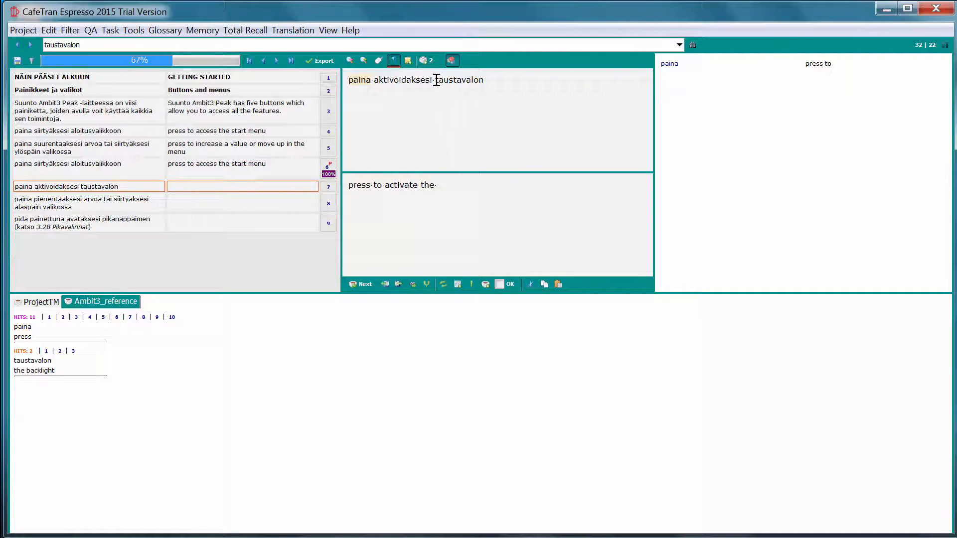
double_click(459, 79)
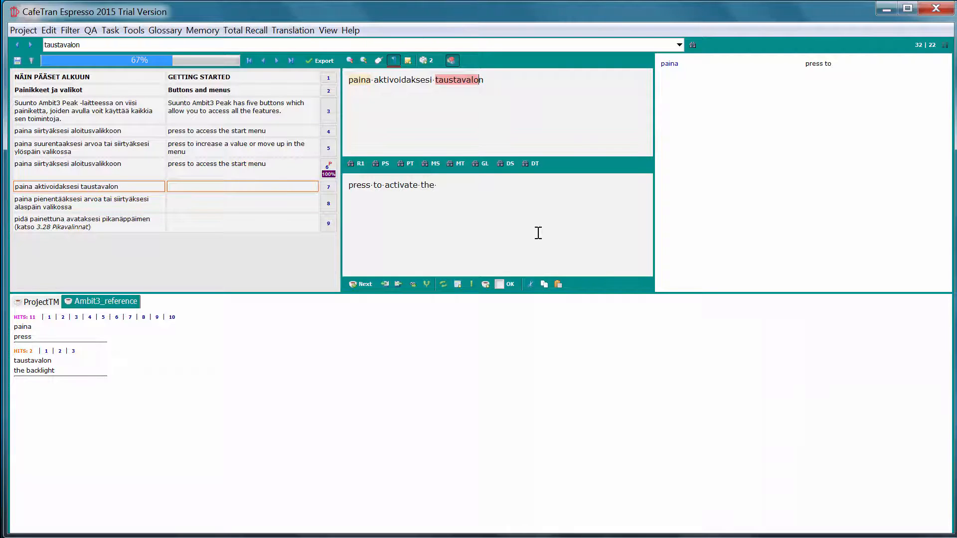
mouse_move(504, 229)
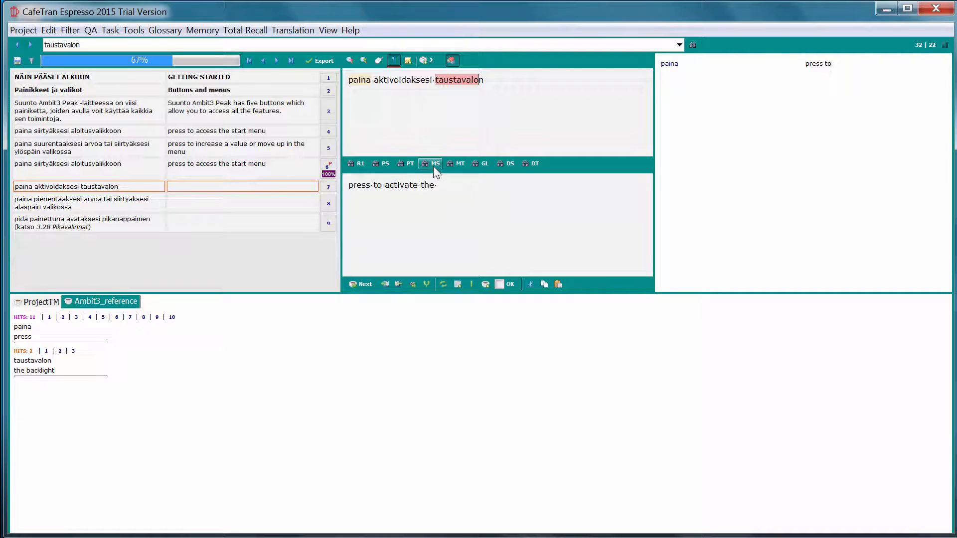
mouse_move(435, 163)
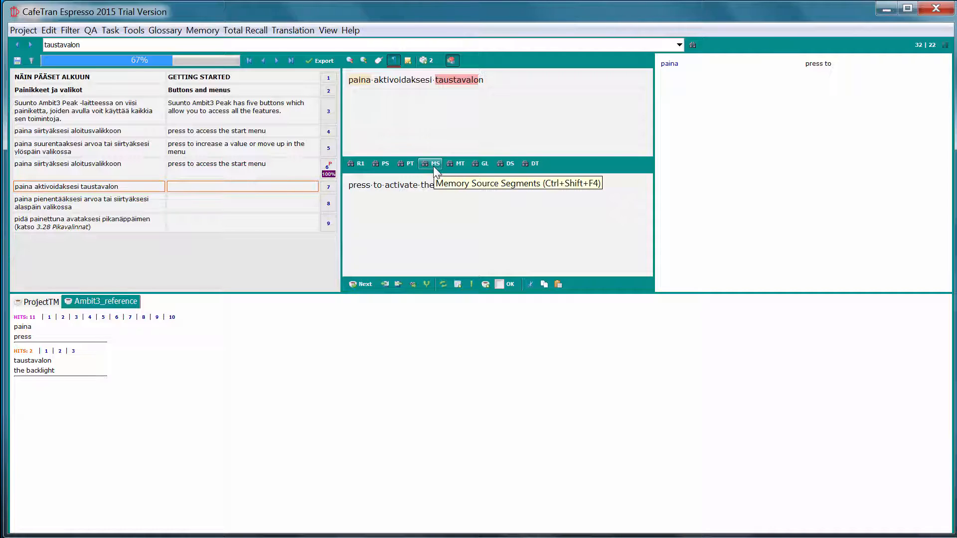
mouse_move(435, 173)
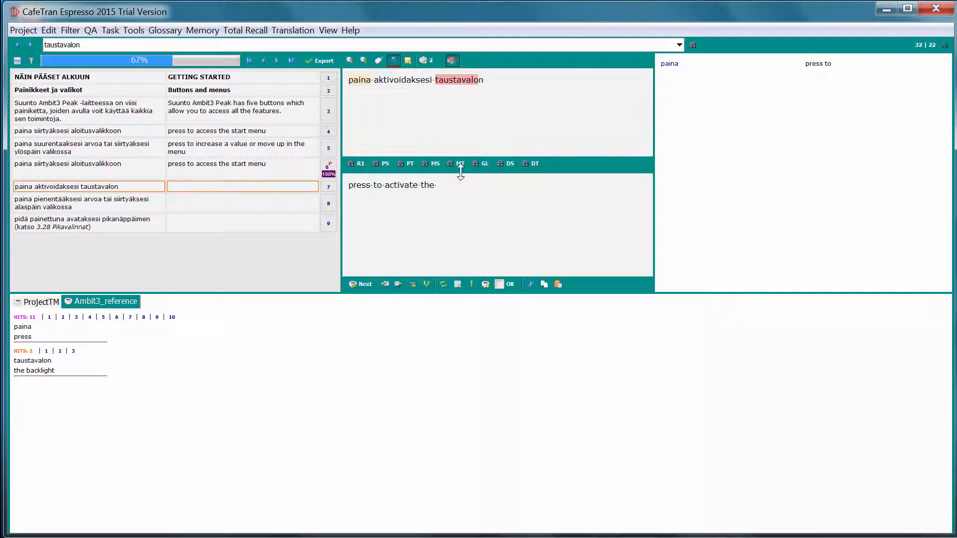
mouse_move(460, 163)
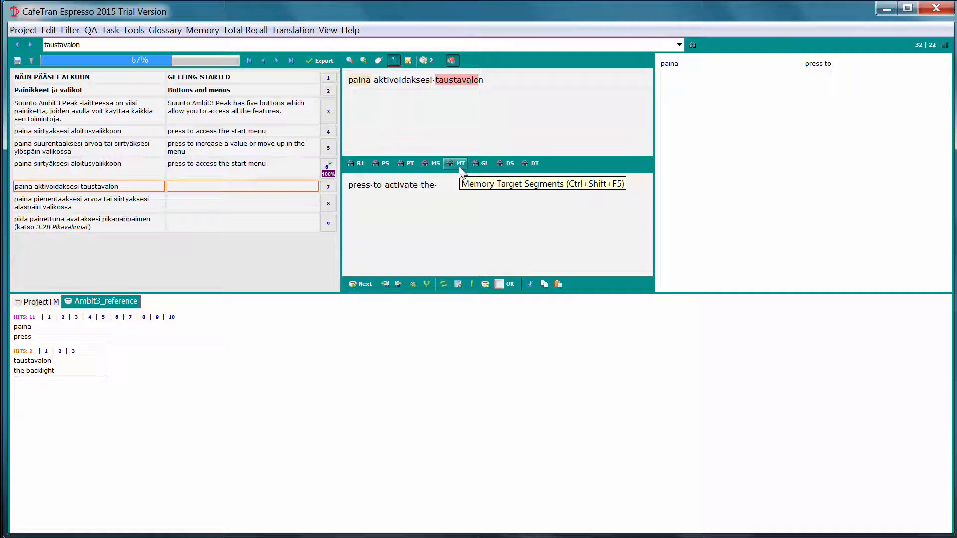
mouse_move(435, 163)
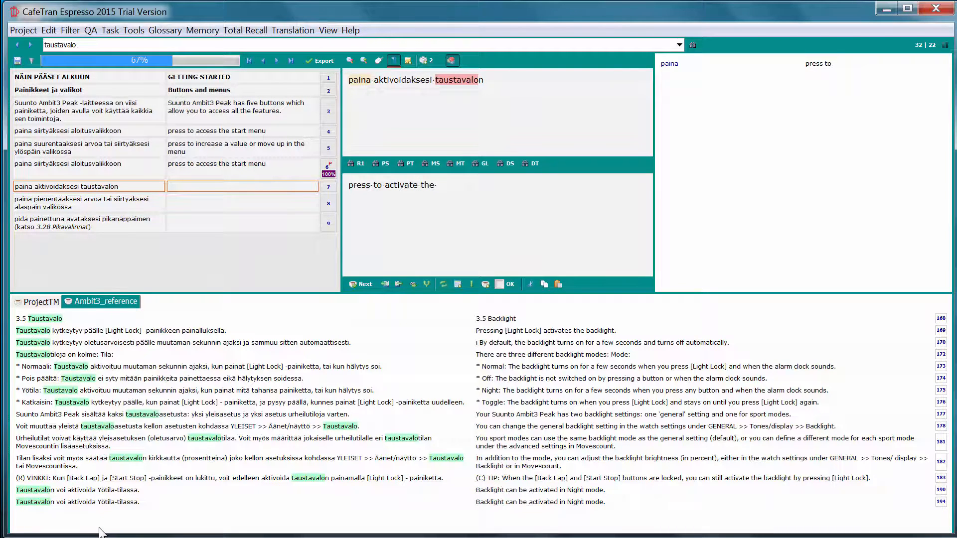
mouse_move(56, 332)
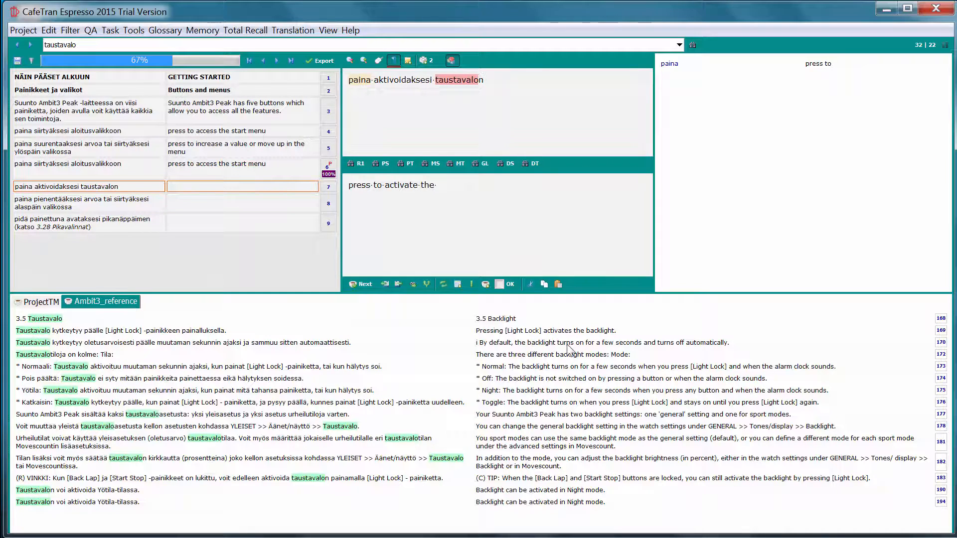
mouse_move(540, 349)
type(" backlight")
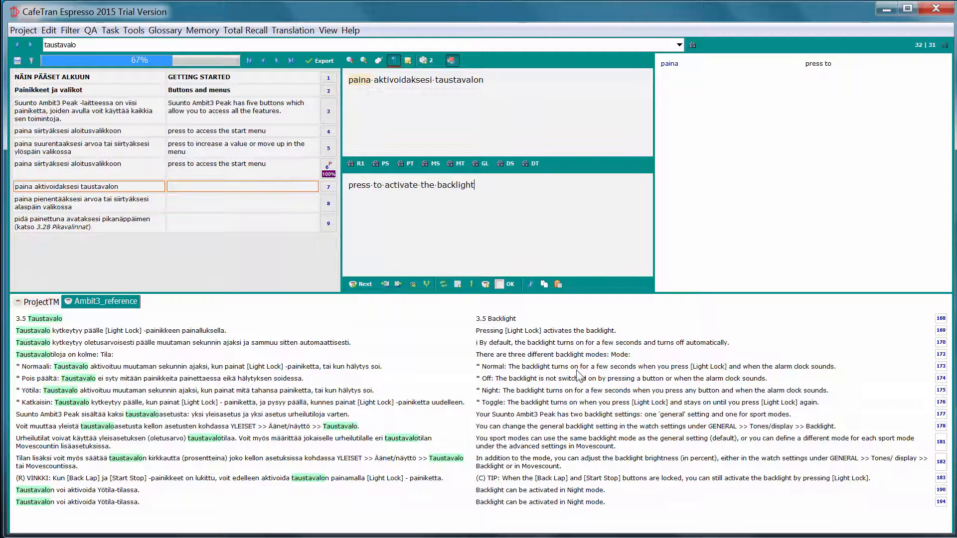
- Finish segment 7 as 'press to activate the backlight' using the reference memory results
left_click(510, 284)
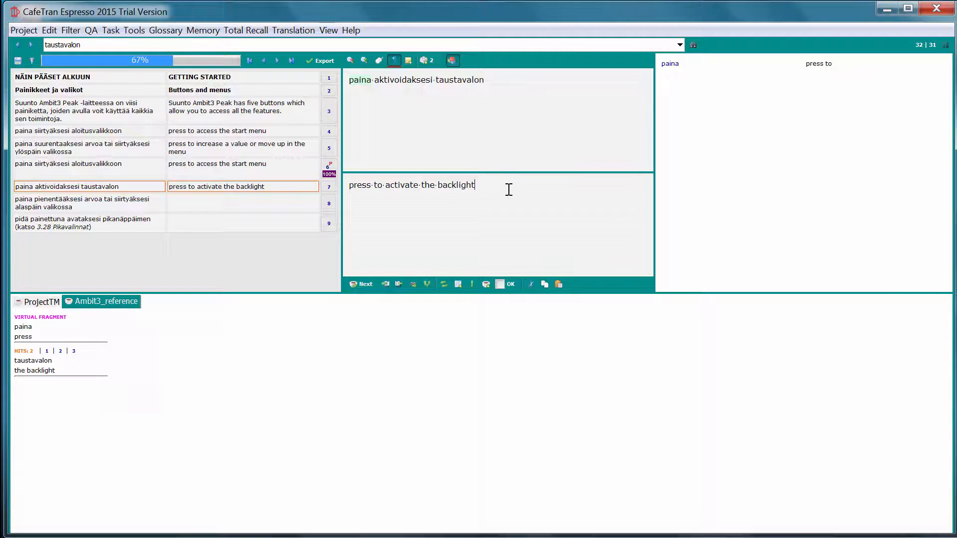
mouse_move(439, 99)
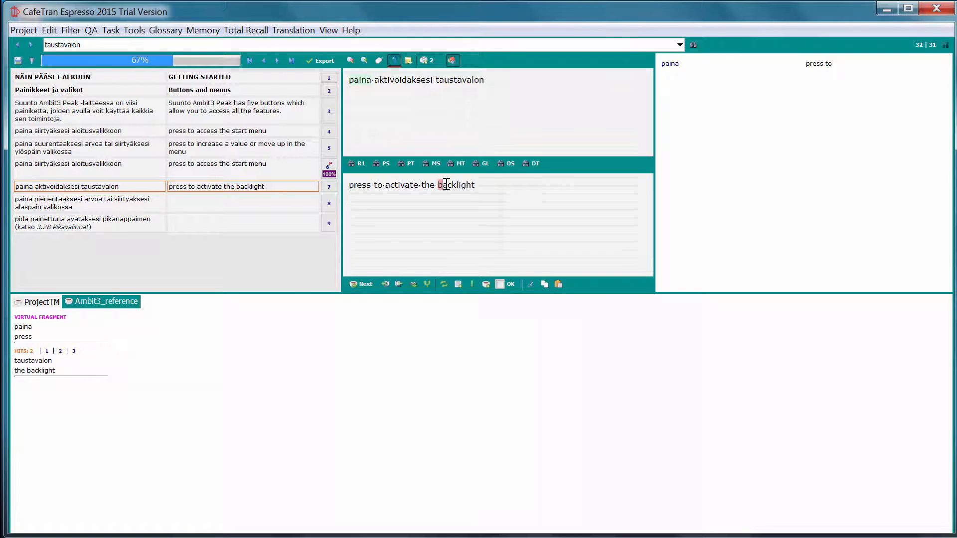
- Save taustavalo = backlight as a new glossary term from segment 7
double_click(456, 184)
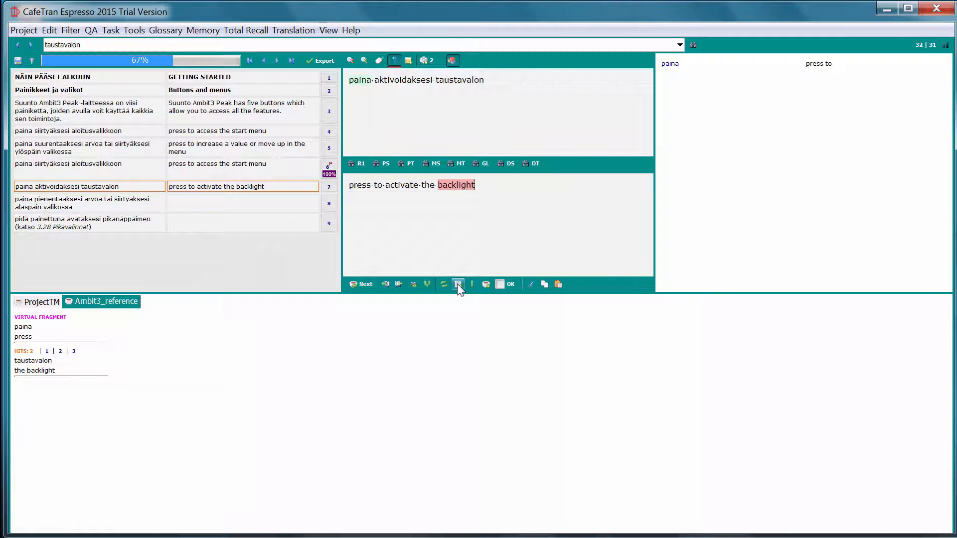
mouse_move(458, 284)
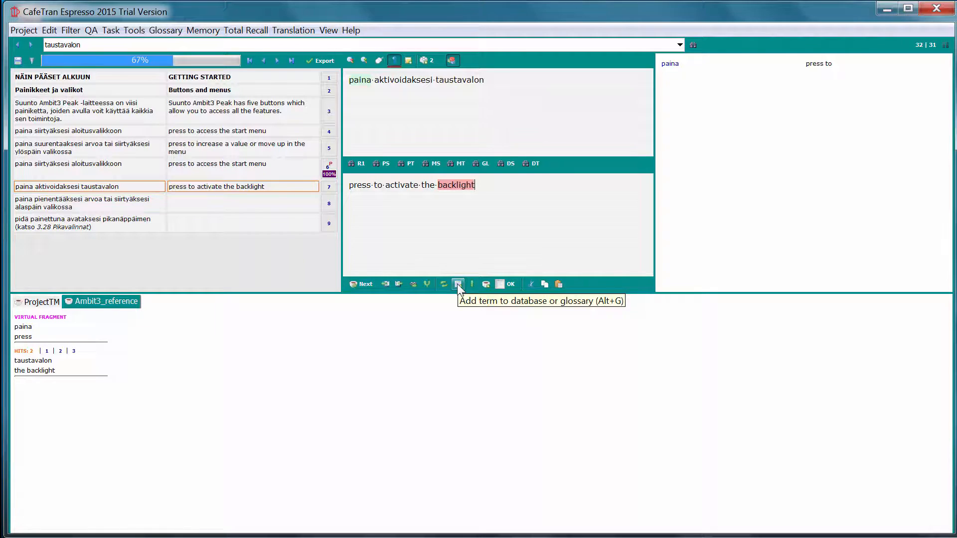
left_click(457, 283)
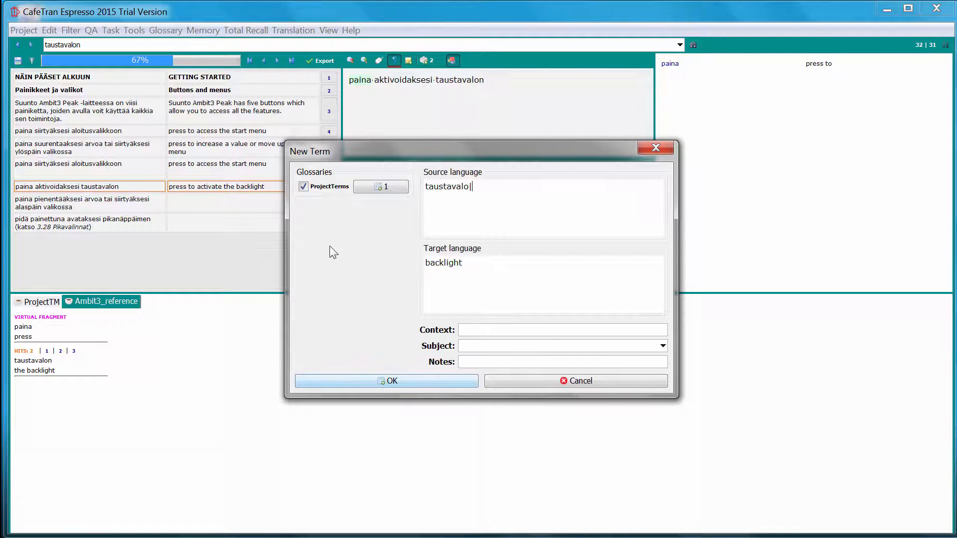
mouse_move(362, 255)
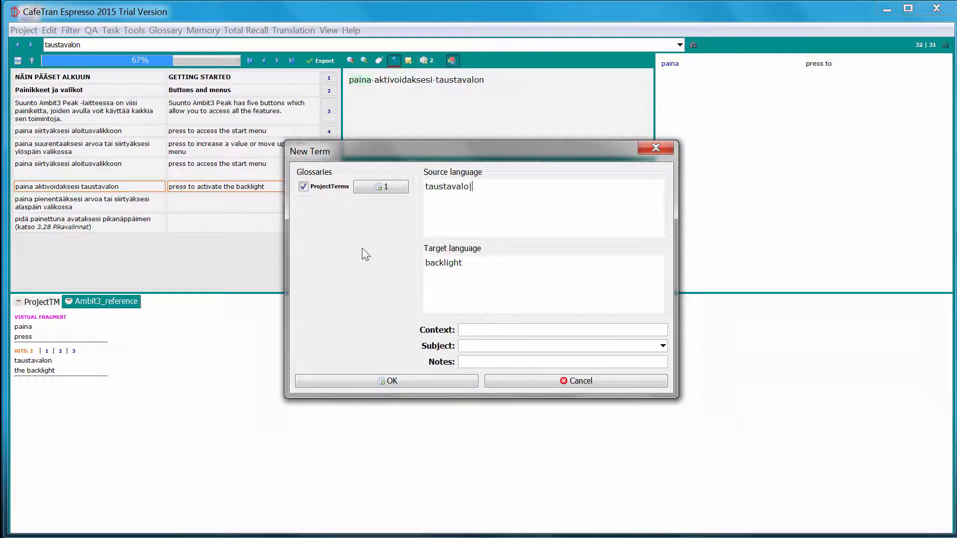
left_click(389, 381)
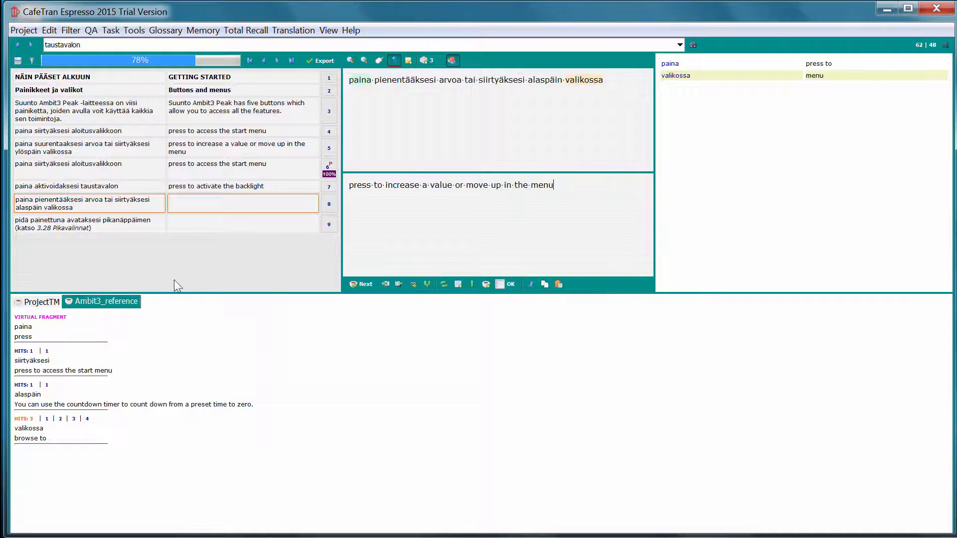
- Adapt the ProjectTM match to 'press to decrease a value or move down in the menu'
left_click(41, 301)
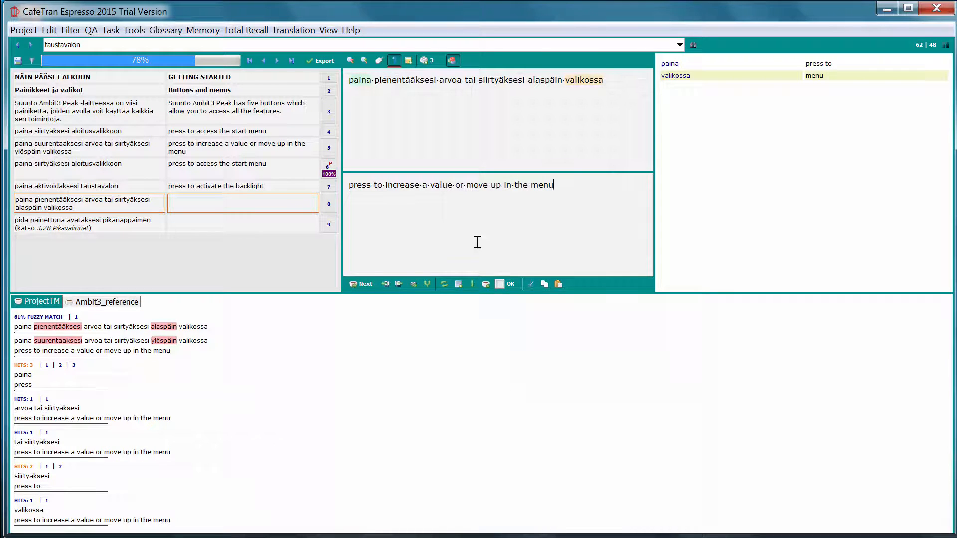
mouse_move(68, 350)
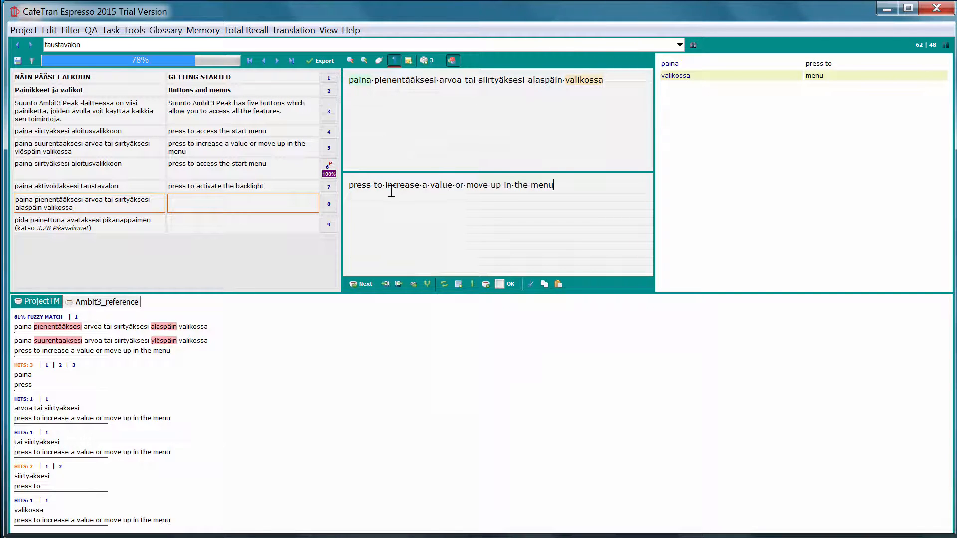
mouse_move(680, 209)
type("de")
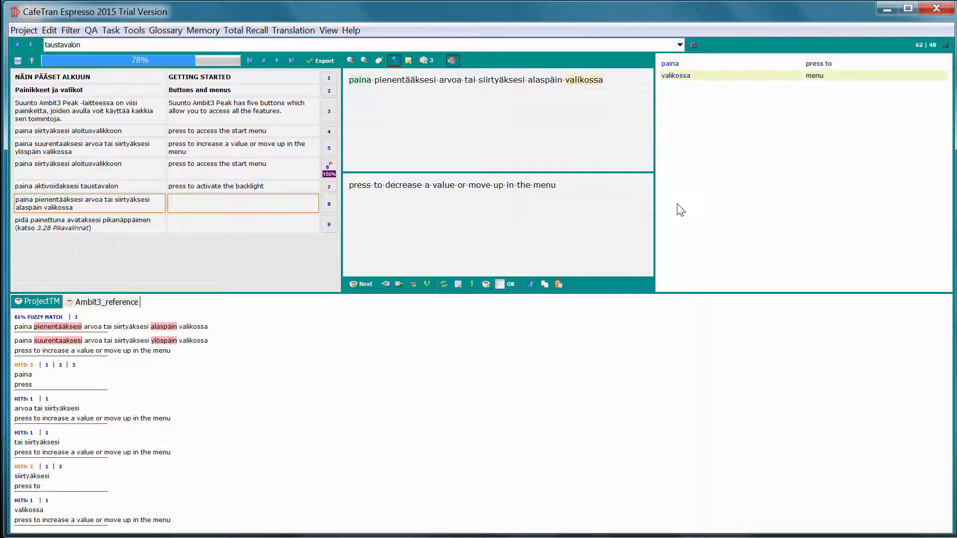
mouse_move(191, 348)
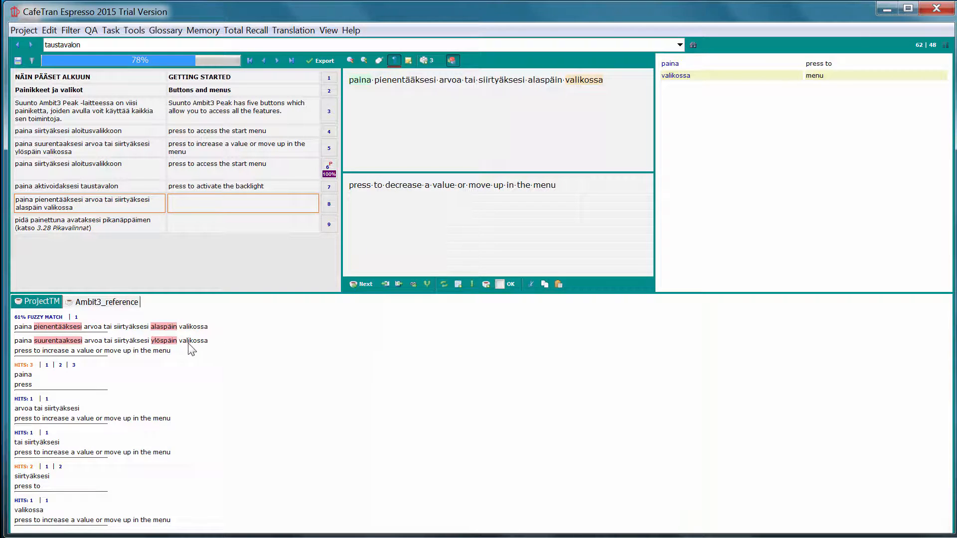
mouse_move(177, 334)
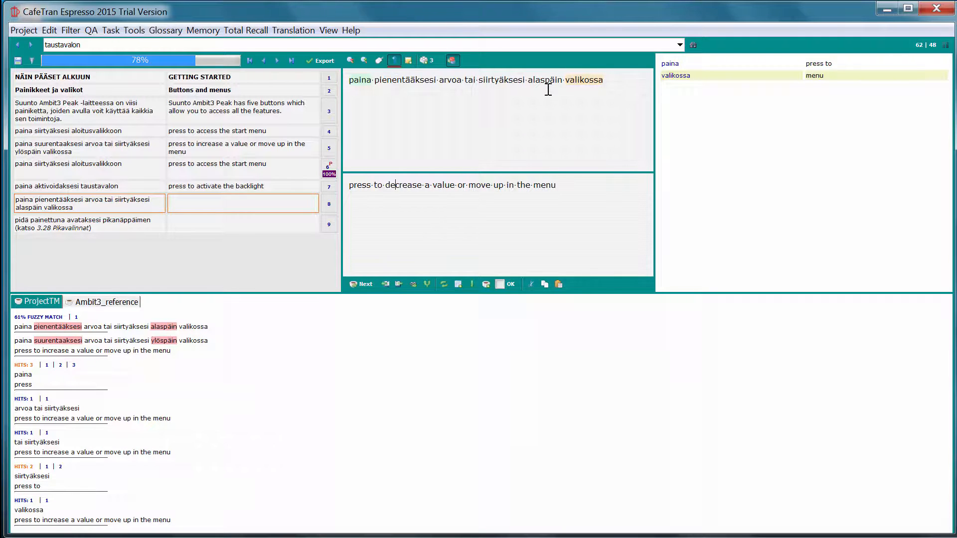
mouse_move(543, 163)
type("dow")
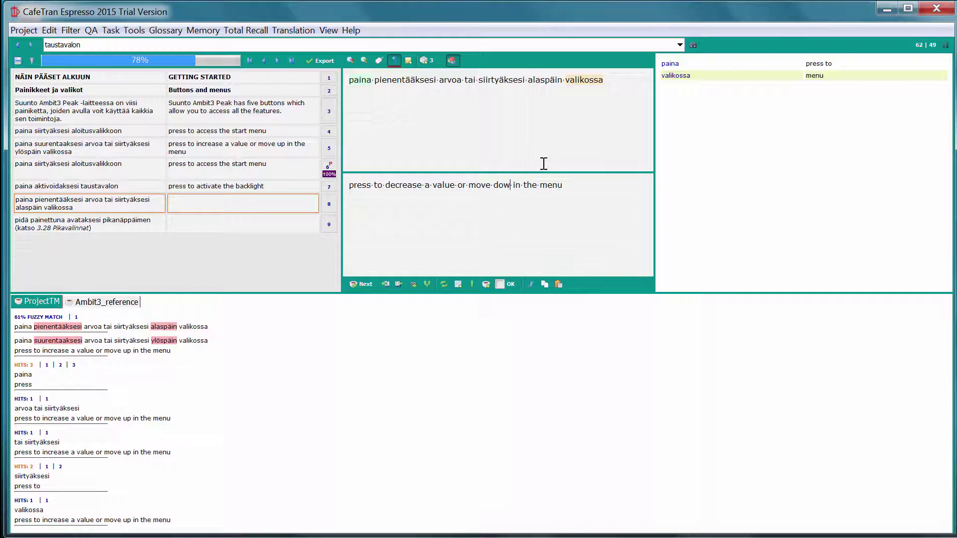
type("n")
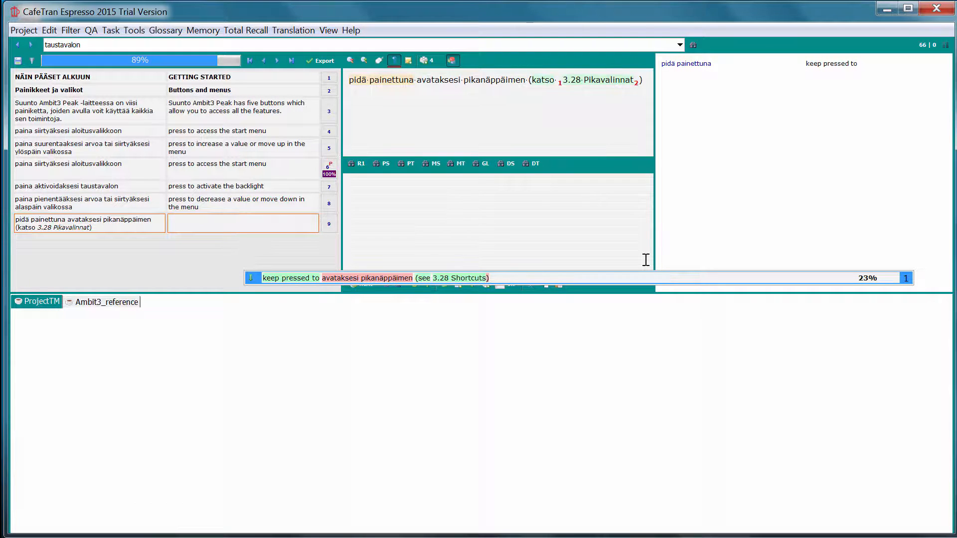
mouse_move(522, 249)
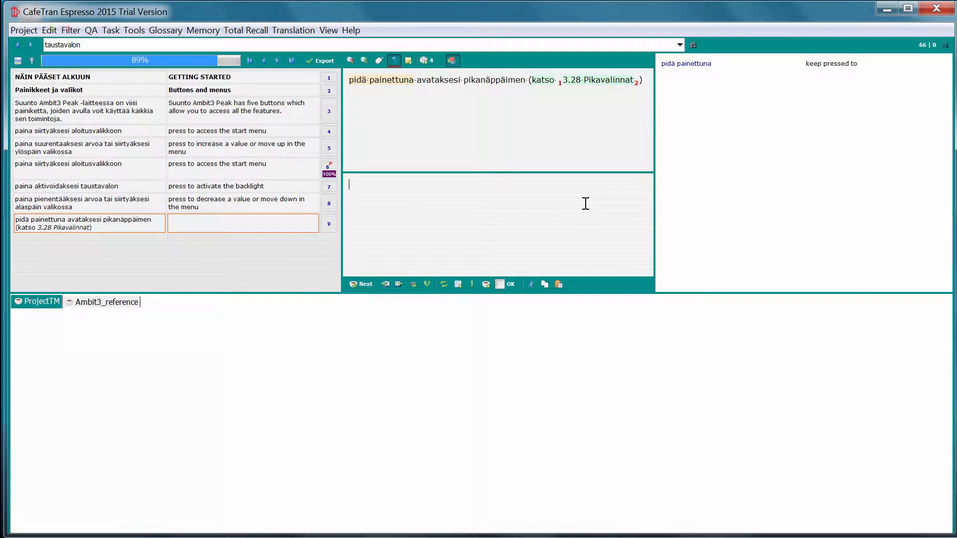
- Enter 'keep pressed to access shortcut (see 3.28 Shortcuts)' as segment 9's translation
type("k")
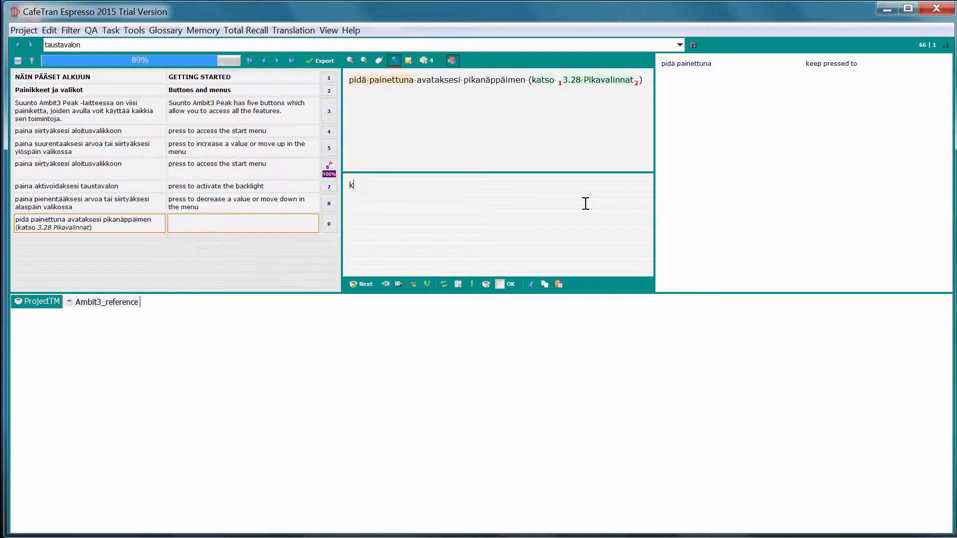
type("keep pressed to access shortcut (see")
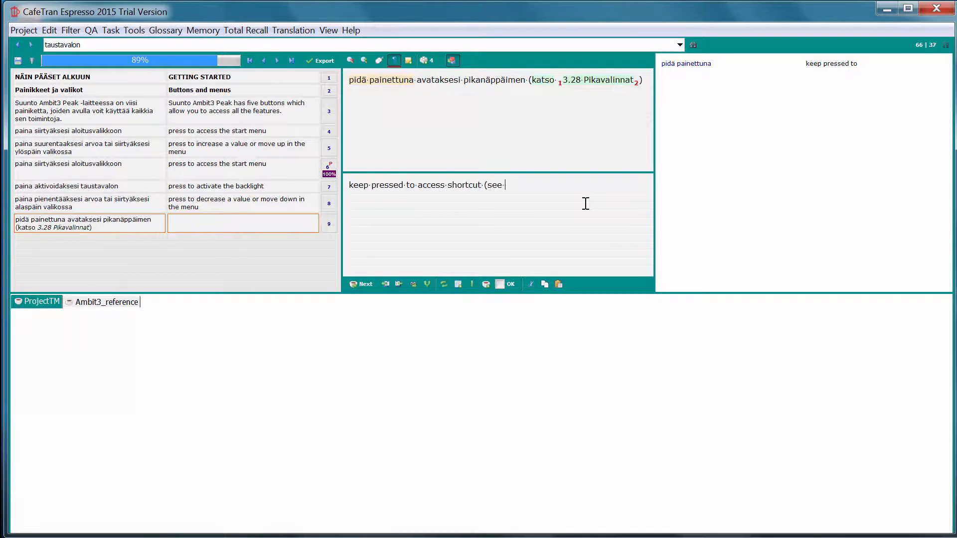
type("3.28 Shortcuts)")
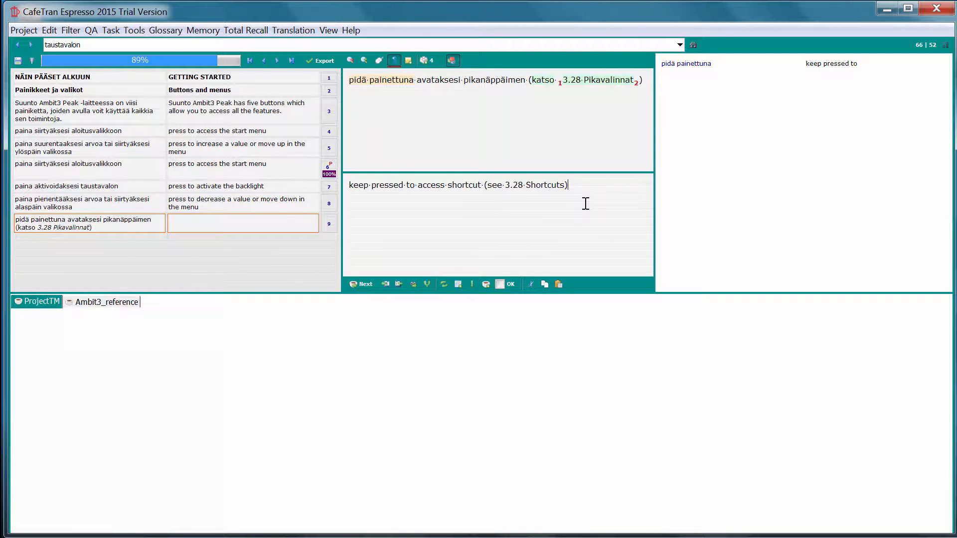
mouse_move(560, 96)
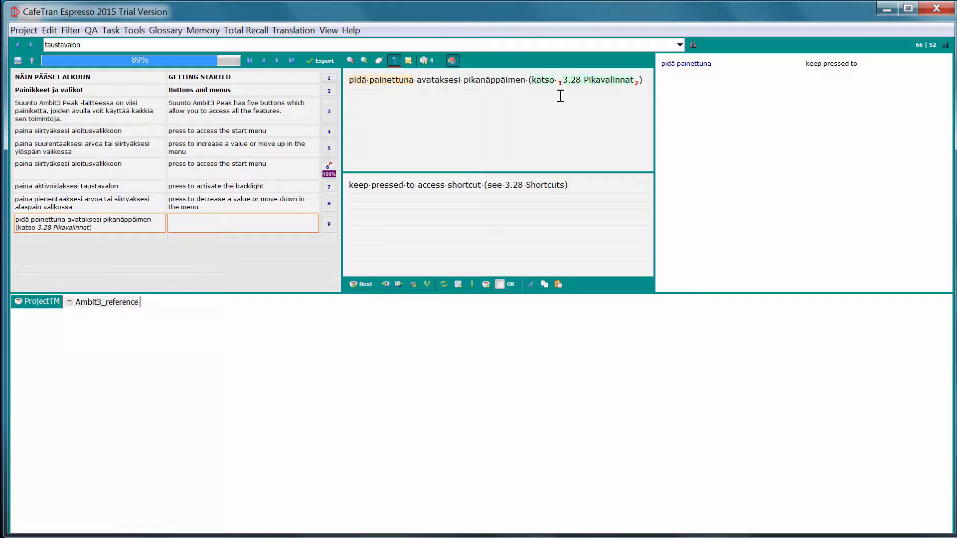
mouse_move(641, 98)
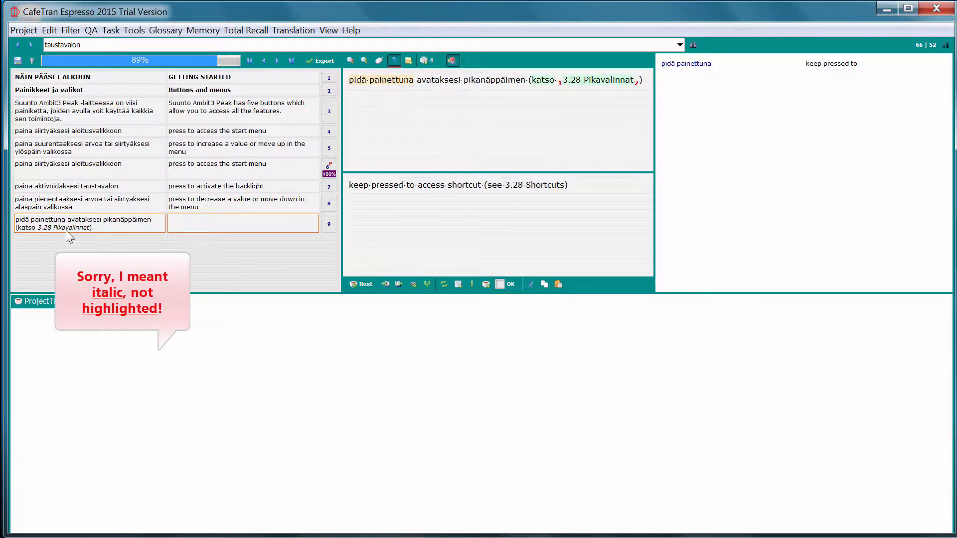
mouse_move(377, 253)
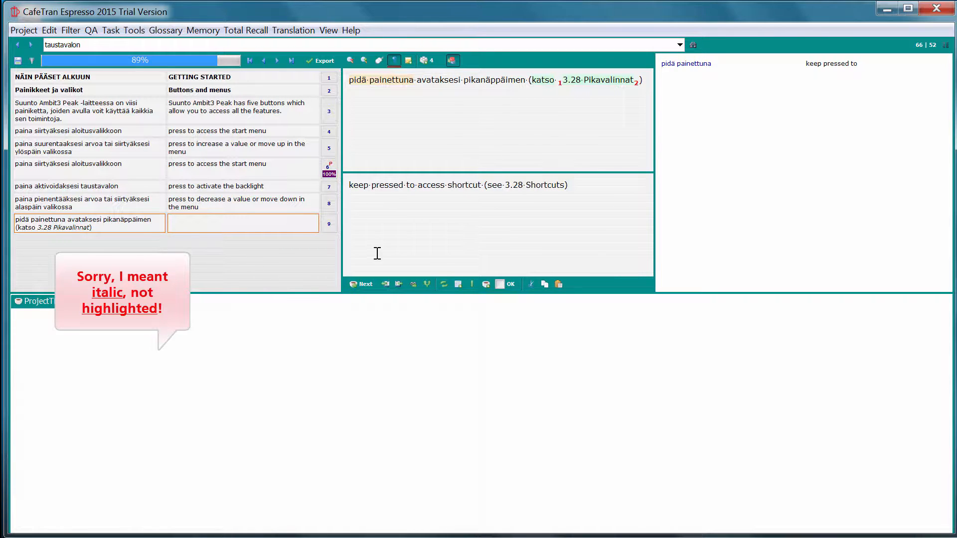
- Insert formatting tags 1 and 2 around '3.28 Shortcuts' in segment 9
left_click(107, 301)
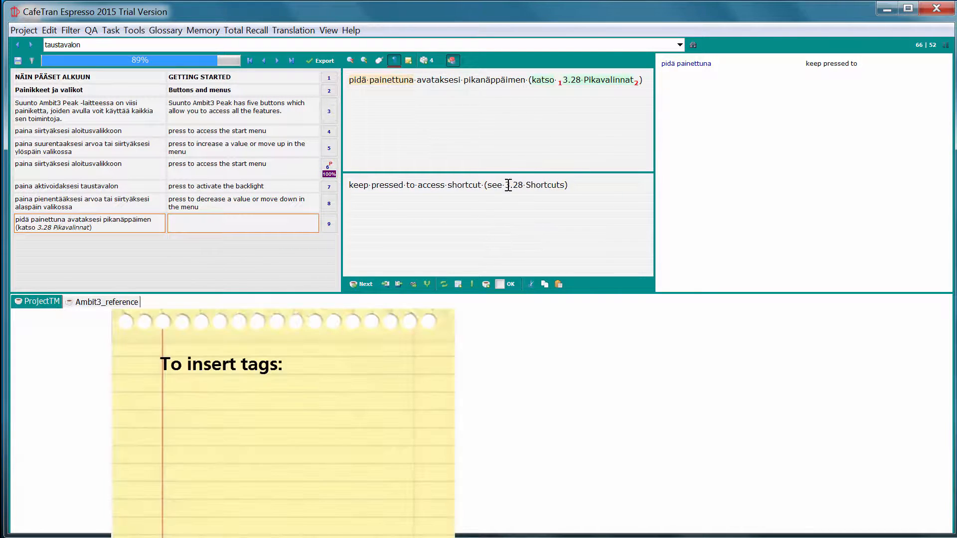
mouse_move(802, 275)
type("1")
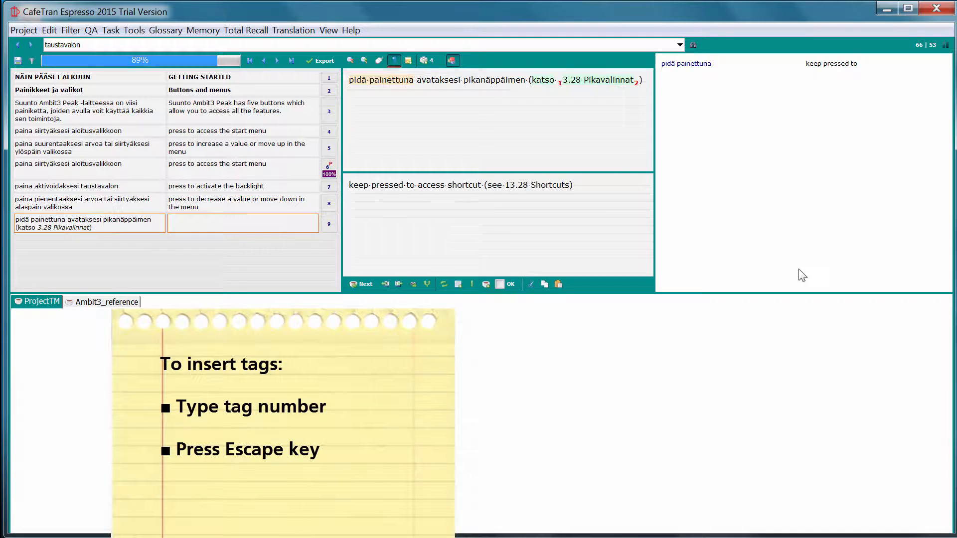
left_click(507, 185)
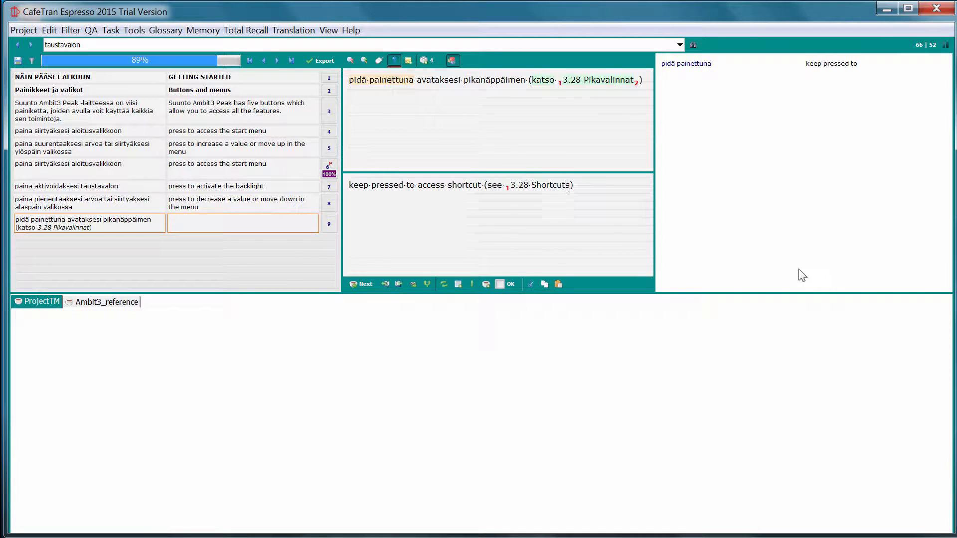
type("2")
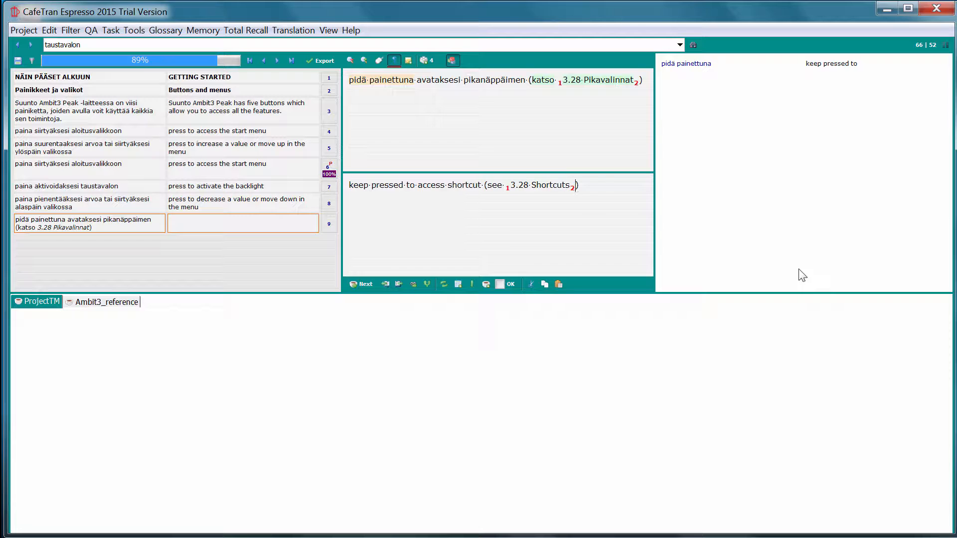
left_click(320, 60)
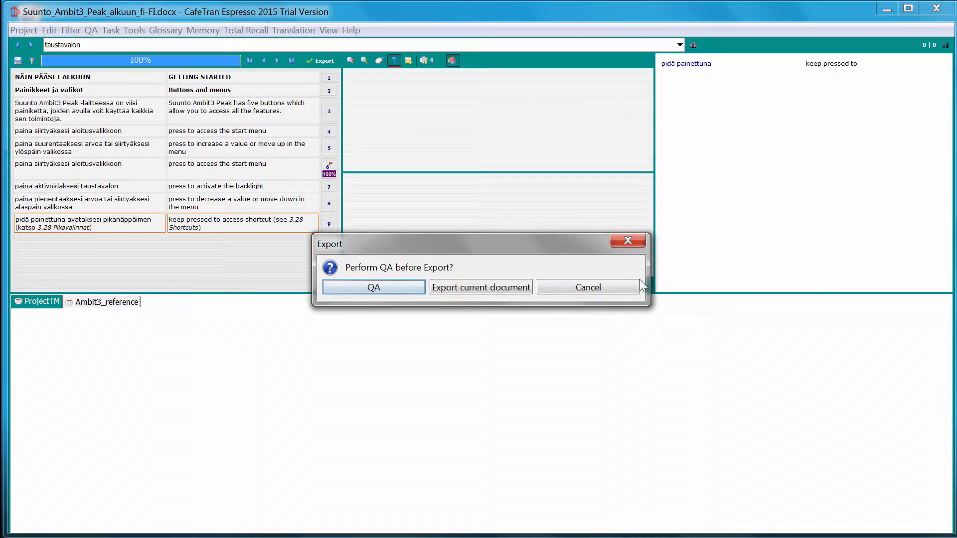
mouse_move(397, 275)
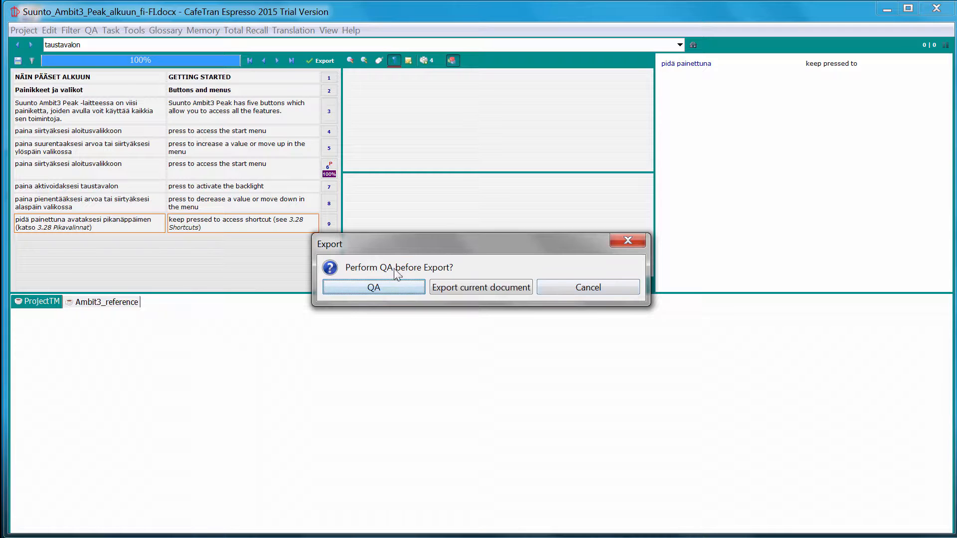
mouse_move(373, 291)
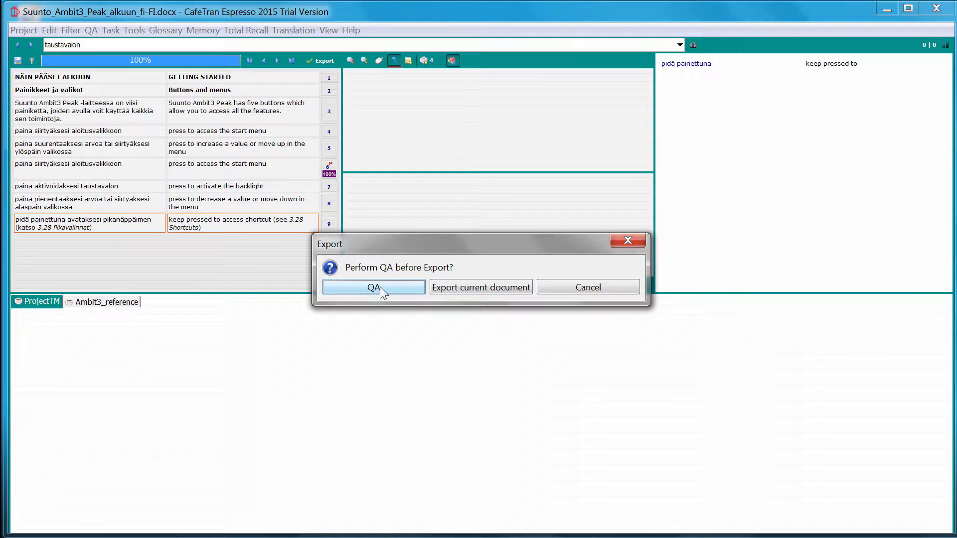
- Run QA with the default checks and dismiss the successful-completion message
left_click(372, 288)
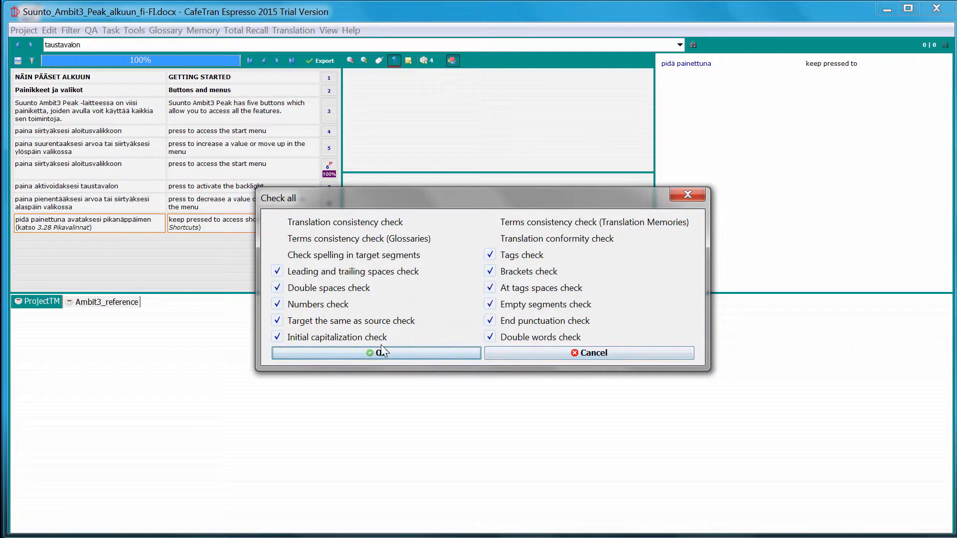
left_click(375, 353)
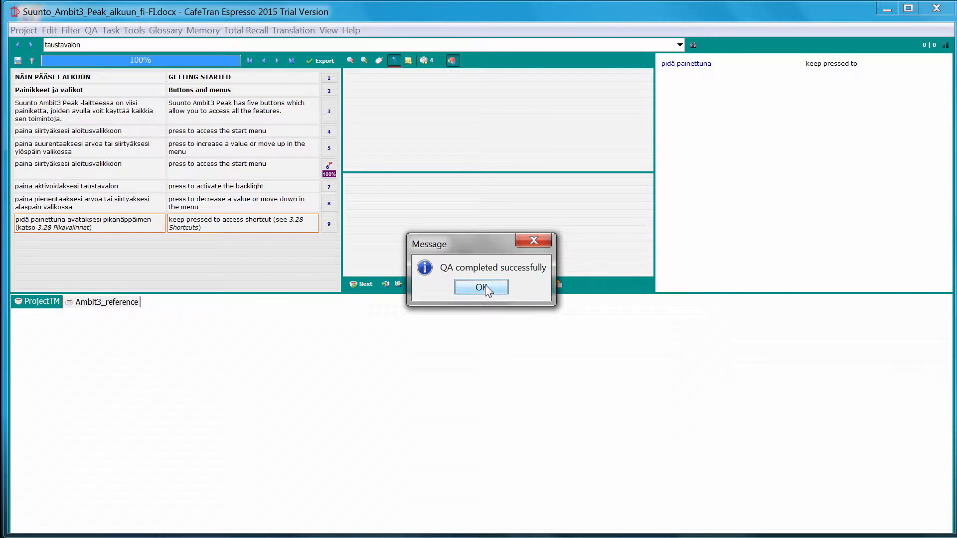
left_click(480, 287)
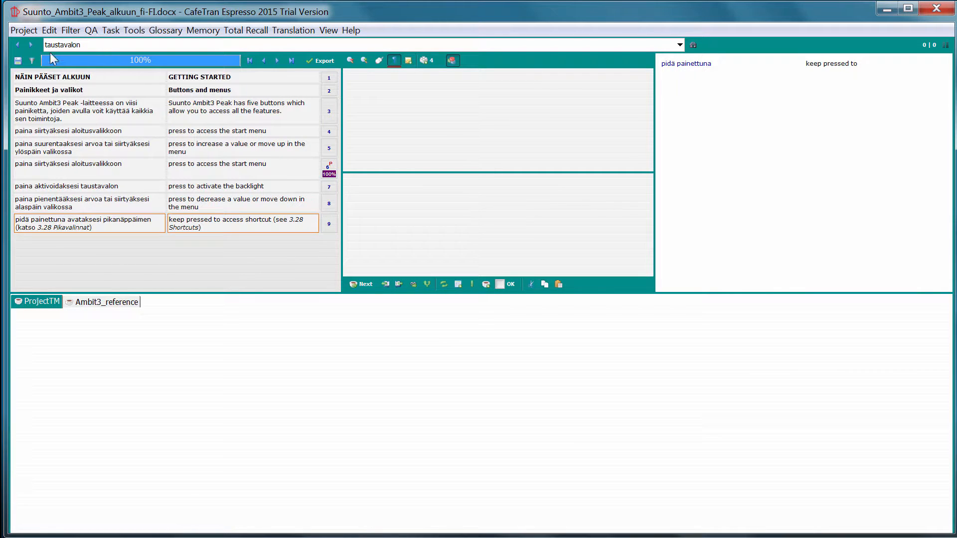
- Export the current document as Suunto_Ambit3_Peak_alkuun_en-GB.docx via the Project menu
left_click(23, 30)
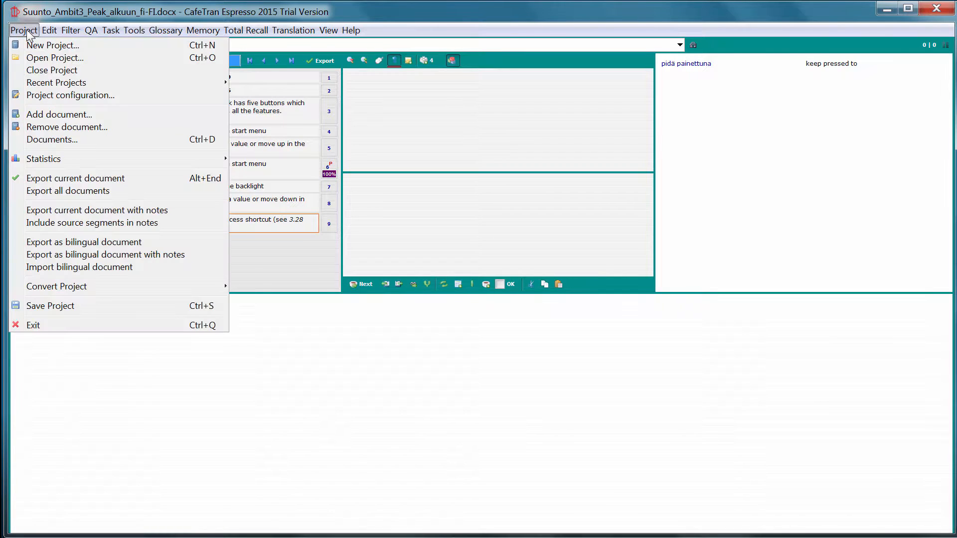
left_click(76, 178)
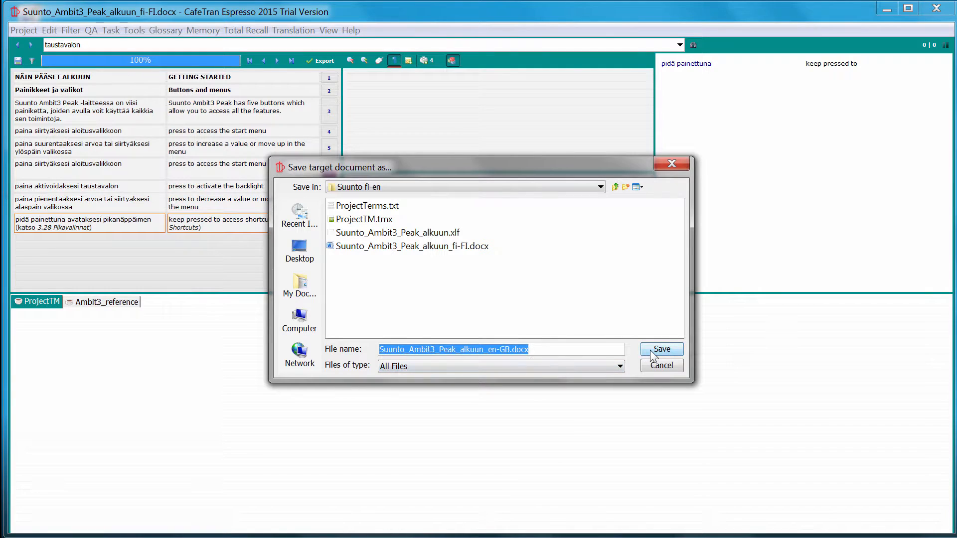
left_click(661, 349)
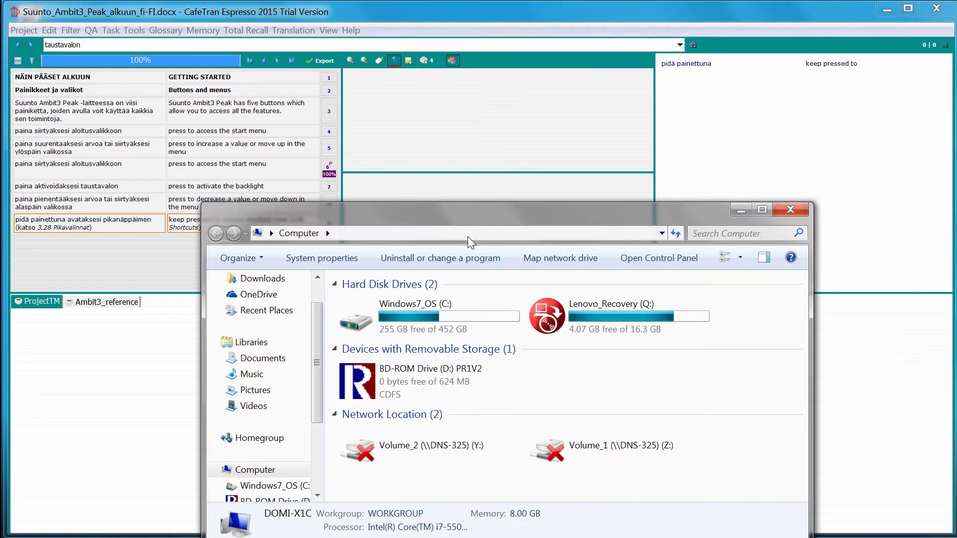
- Open Suunto_Ambit3_Peak_alkuun_en-GB.docx from Documents > Projects > Suunto fi-en
left_click(263, 359)
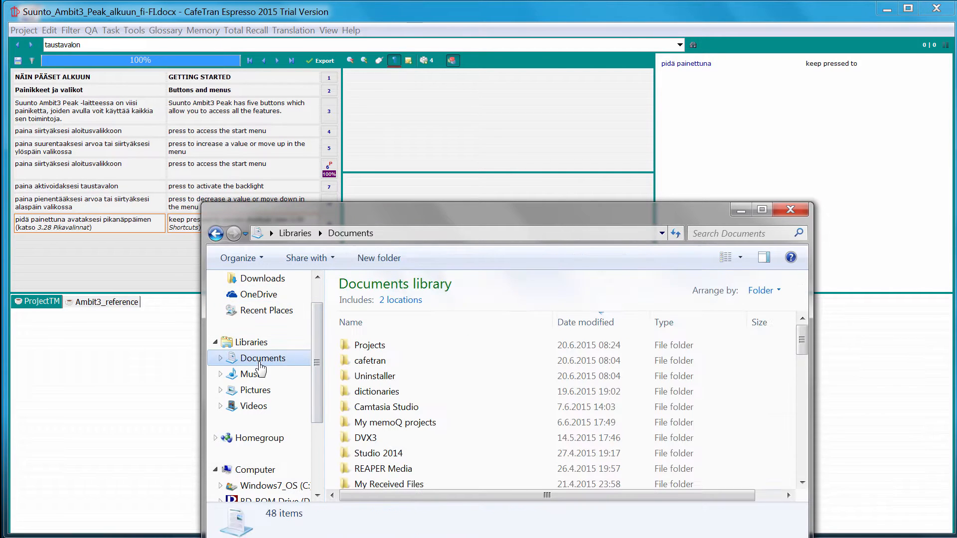
double_click(369, 345)
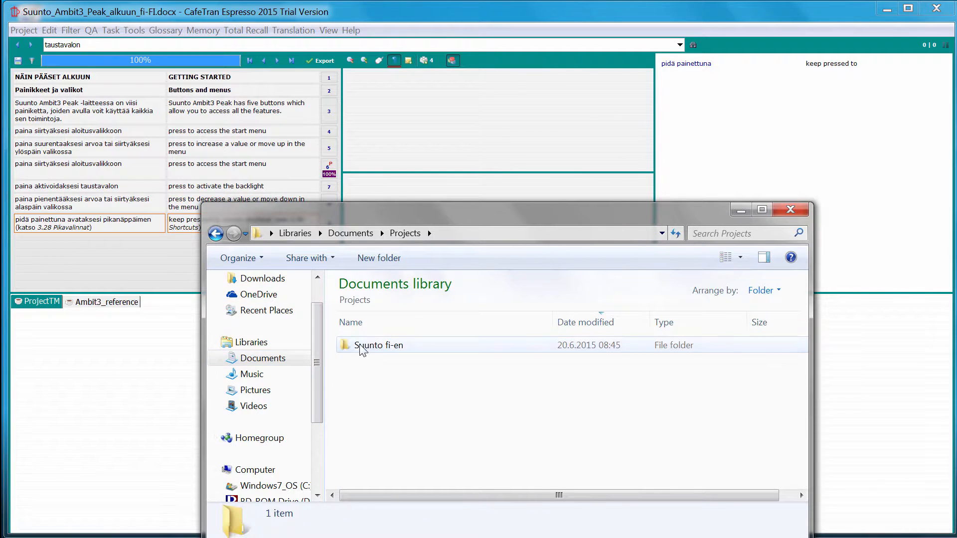
double_click(378, 345)
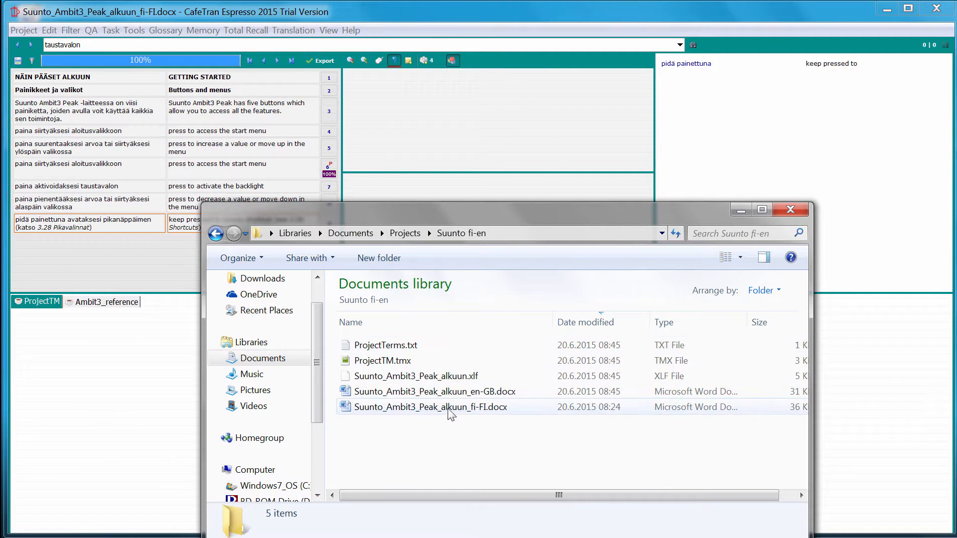
left_click(433, 391)
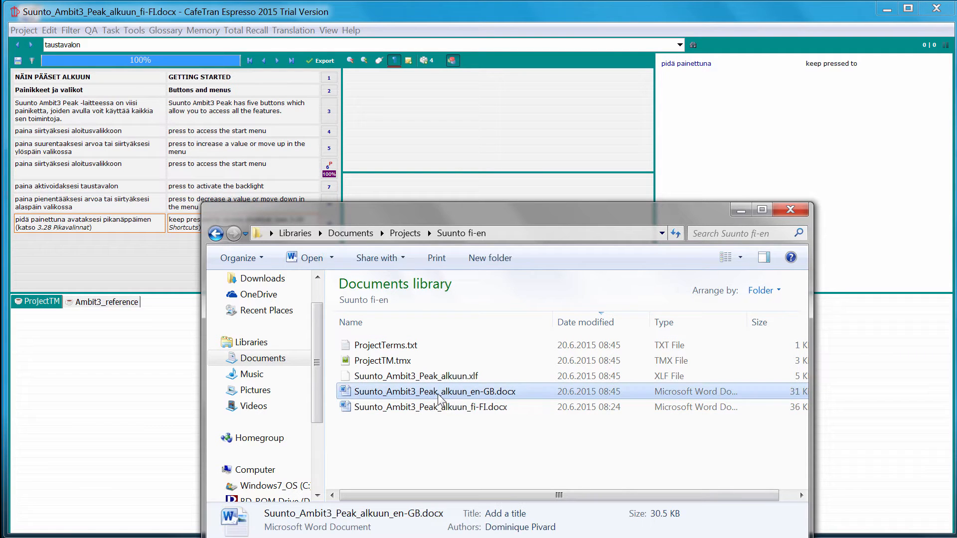
double_click(434, 391)
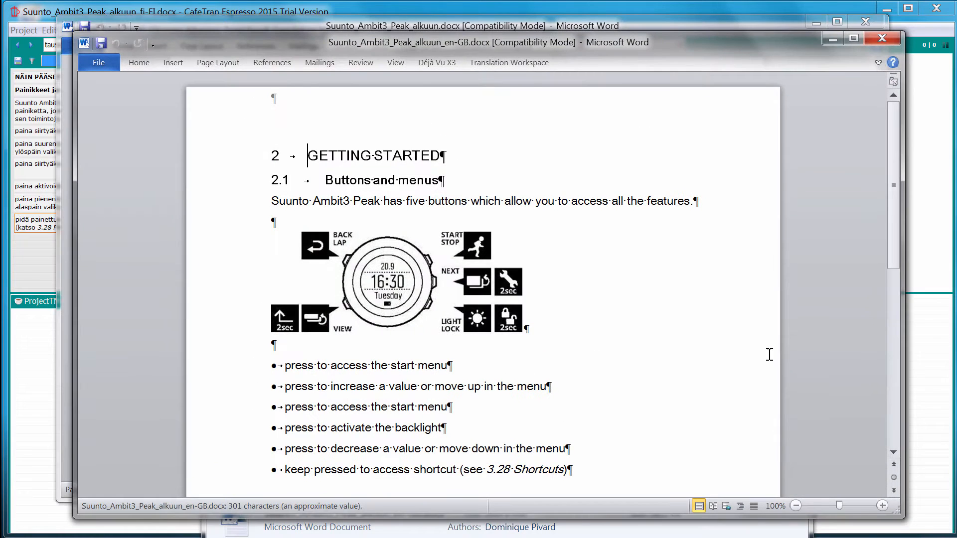
mouse_move(527, 176)
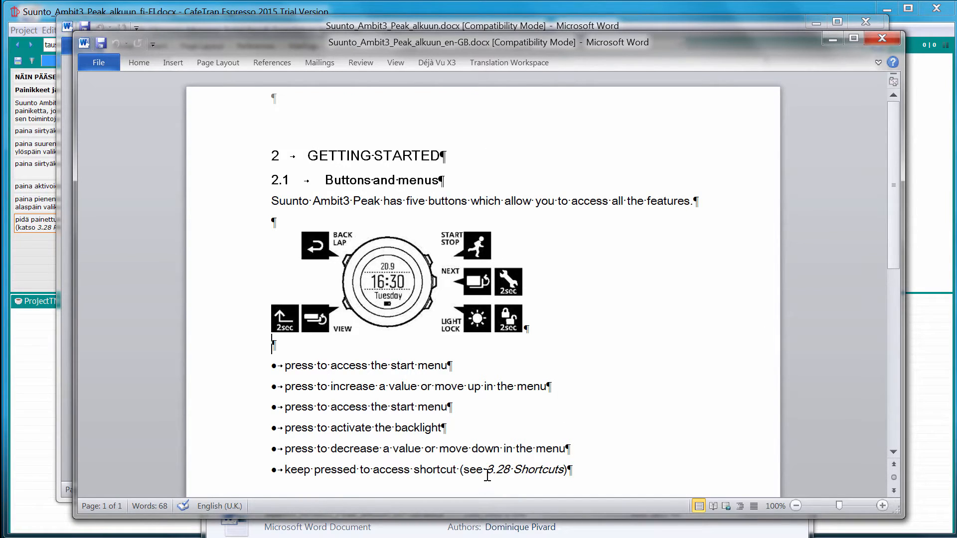
double_click(505, 470)
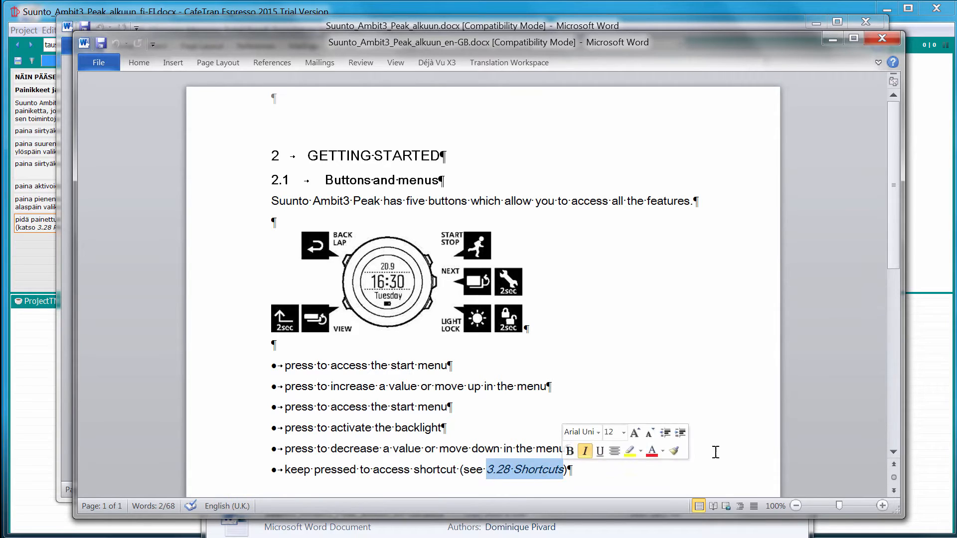